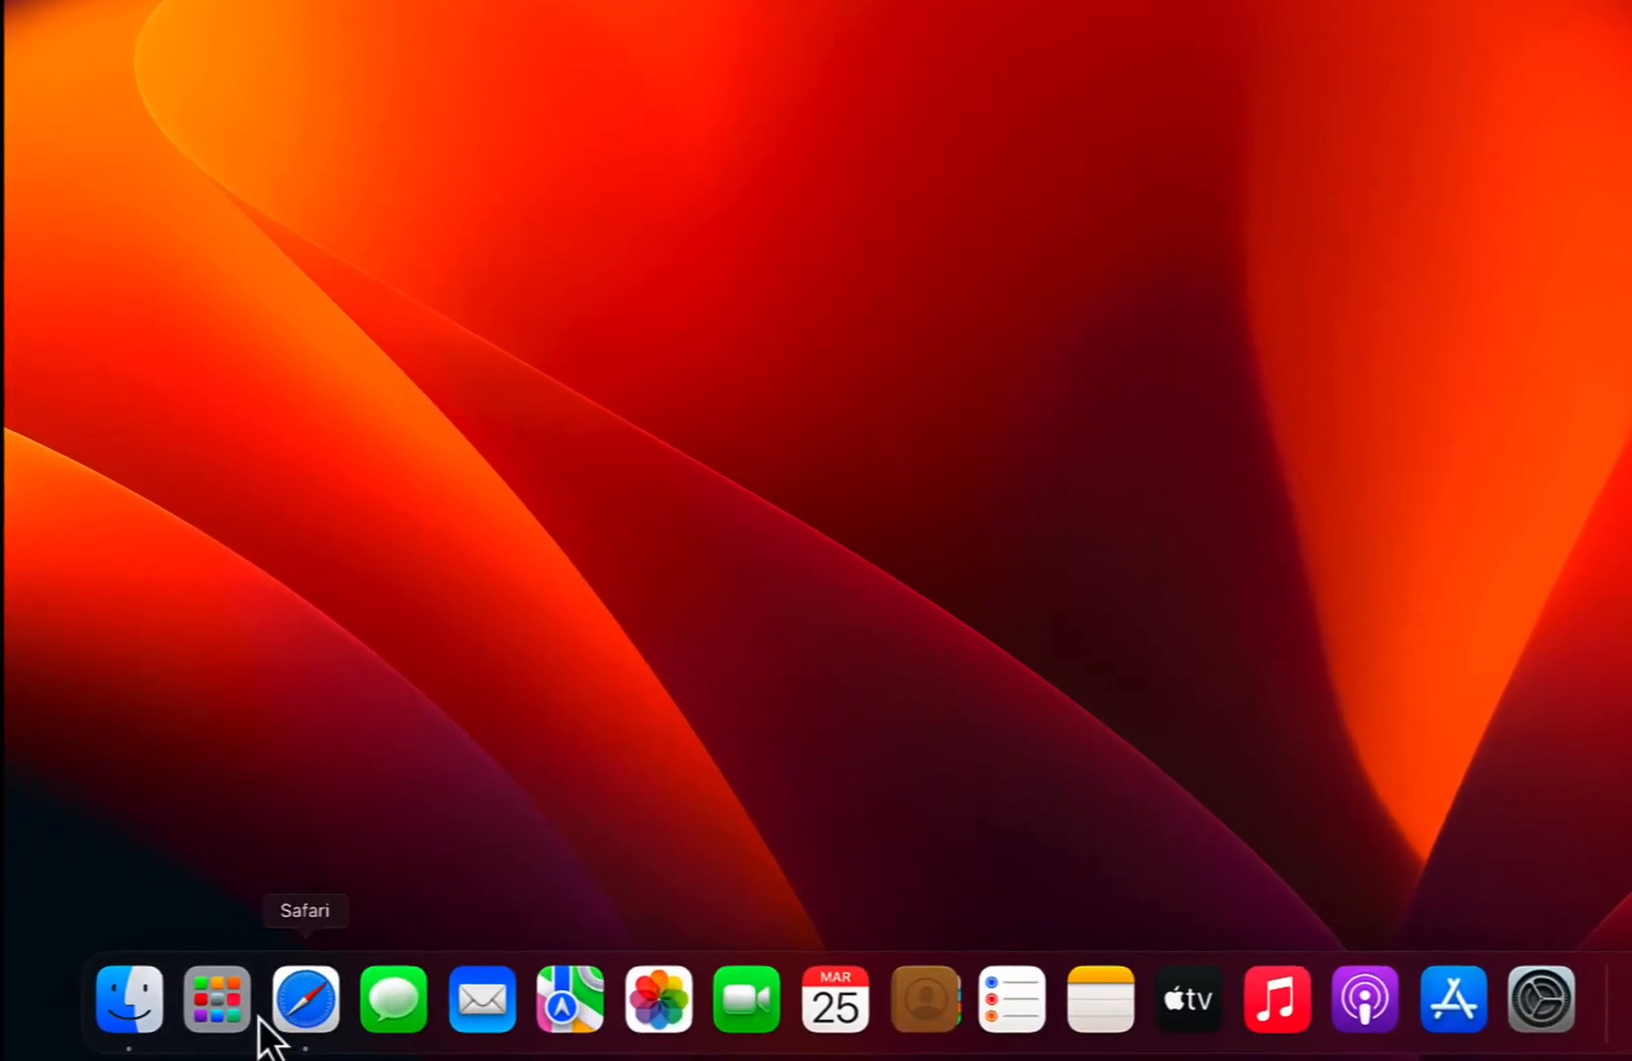
- Launch Safari and run a Google search for 'visual studio code download'
left_click(304, 997)
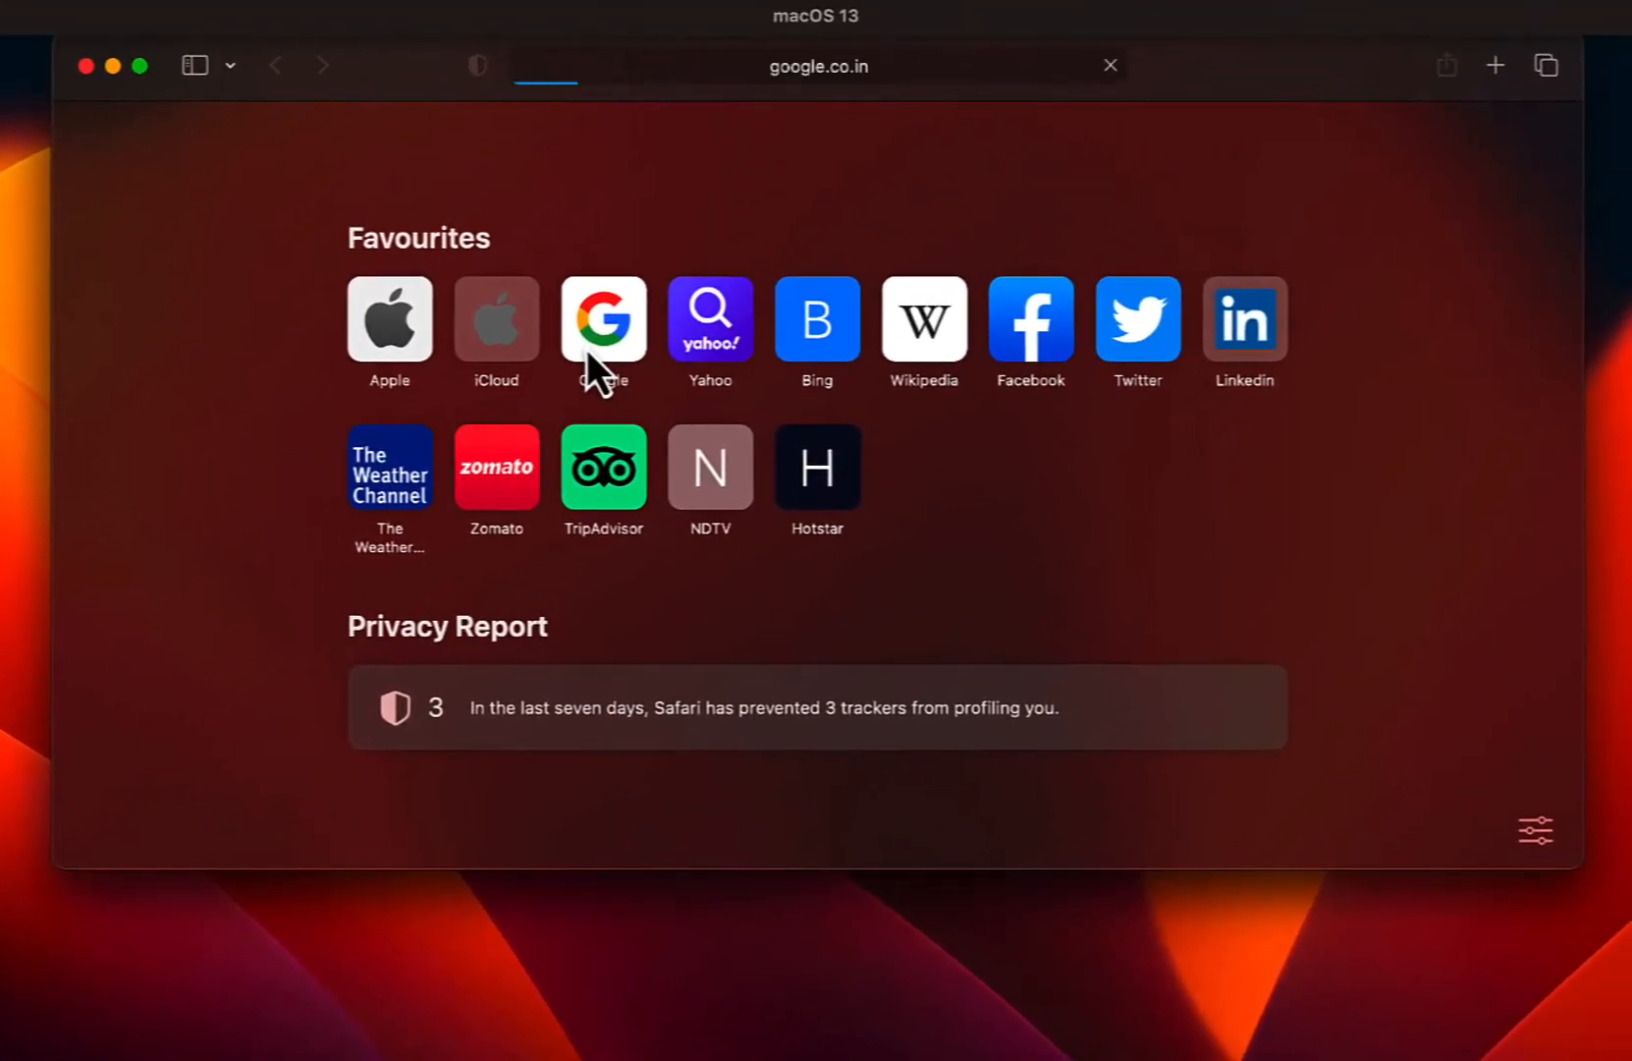
type("Vi")
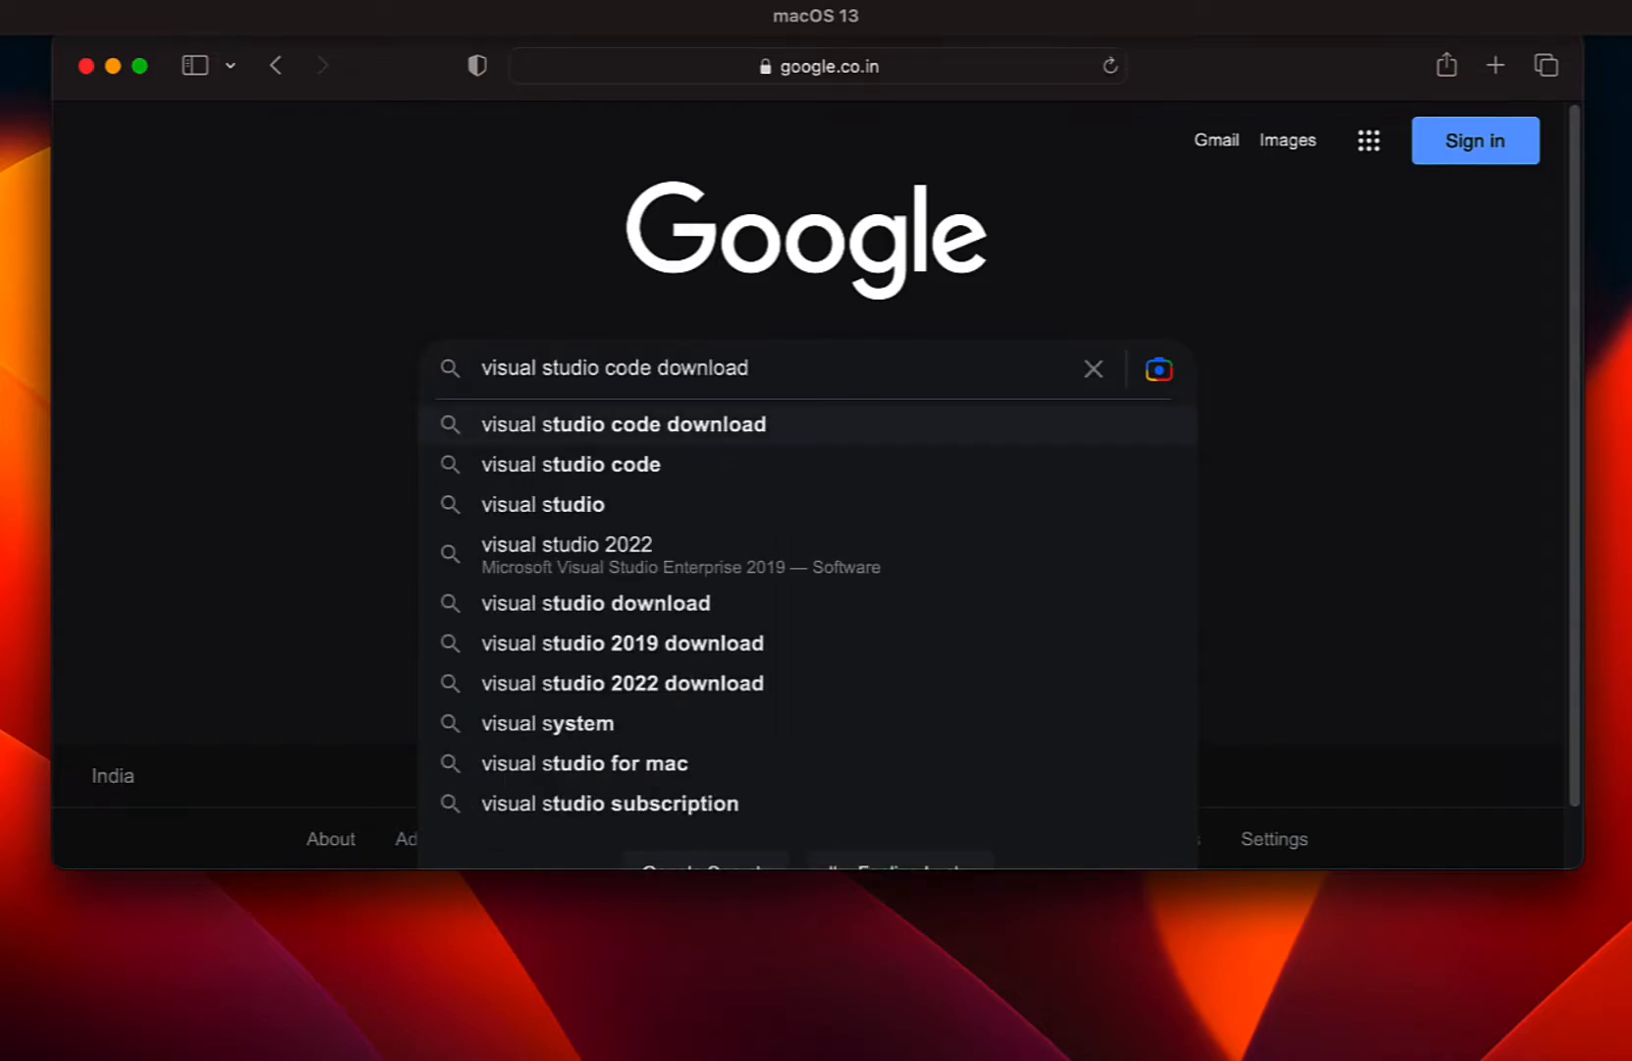
left_click(621, 424)
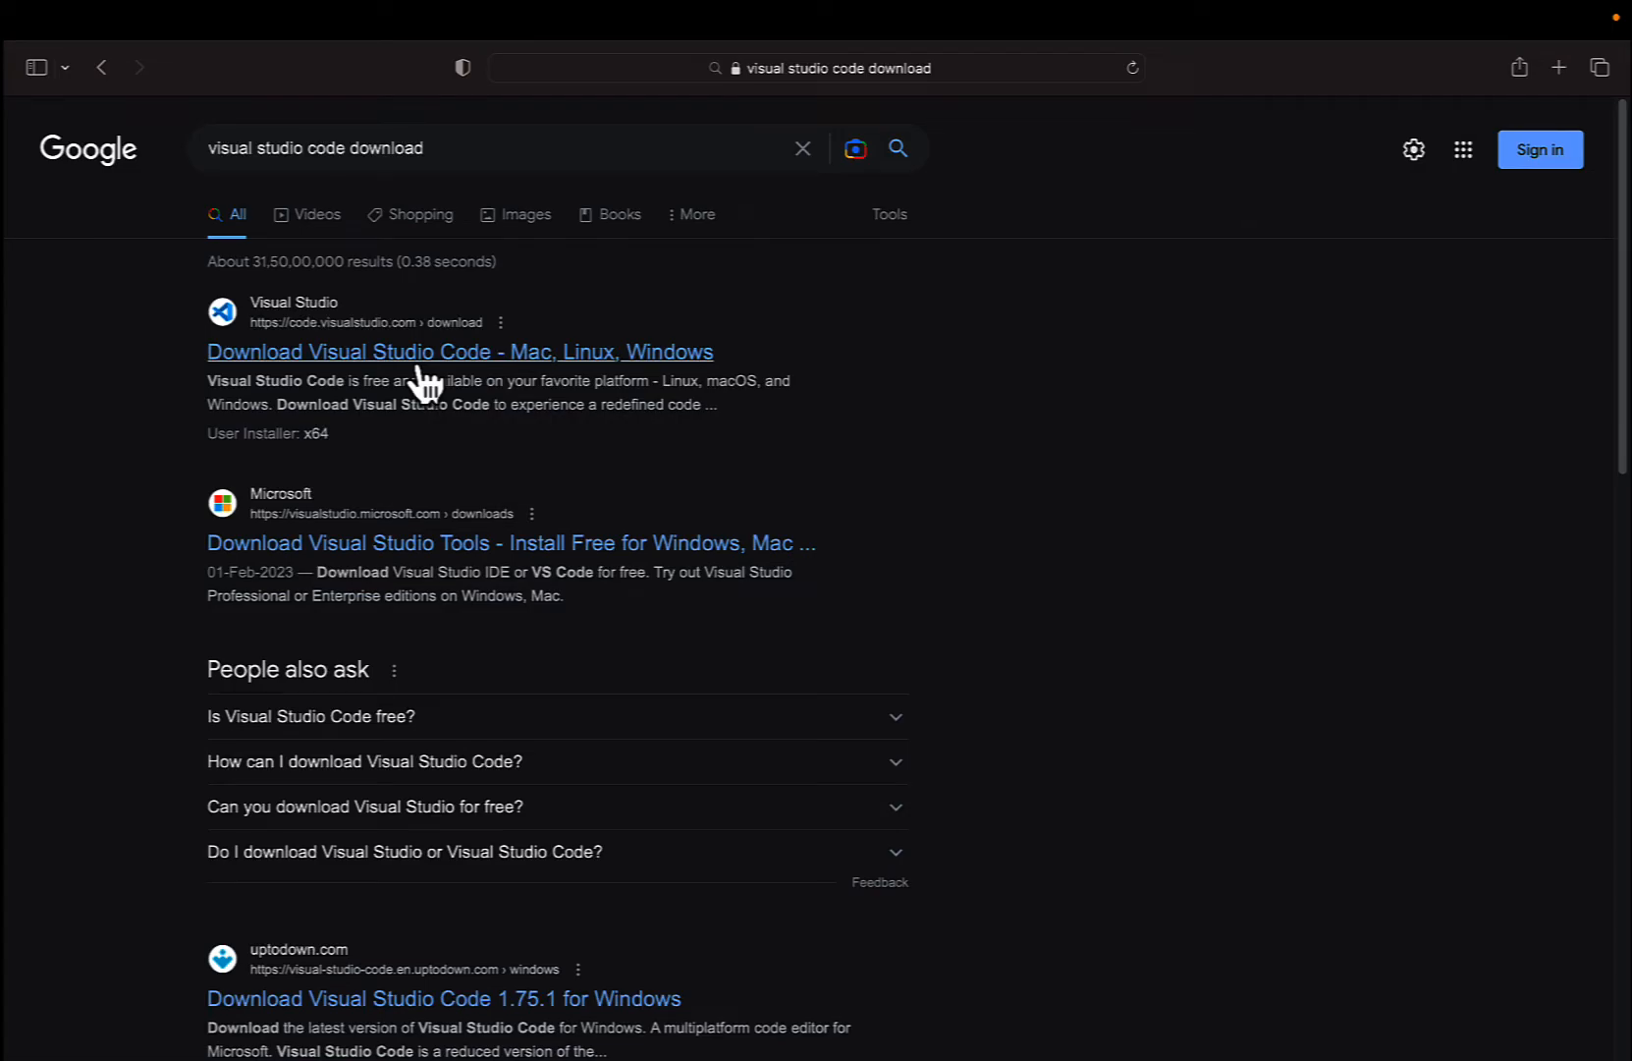
- Download Visual Studio Code for Mac from code.visualstudio.com, allowing the site's download prompt
left_click(460, 351)
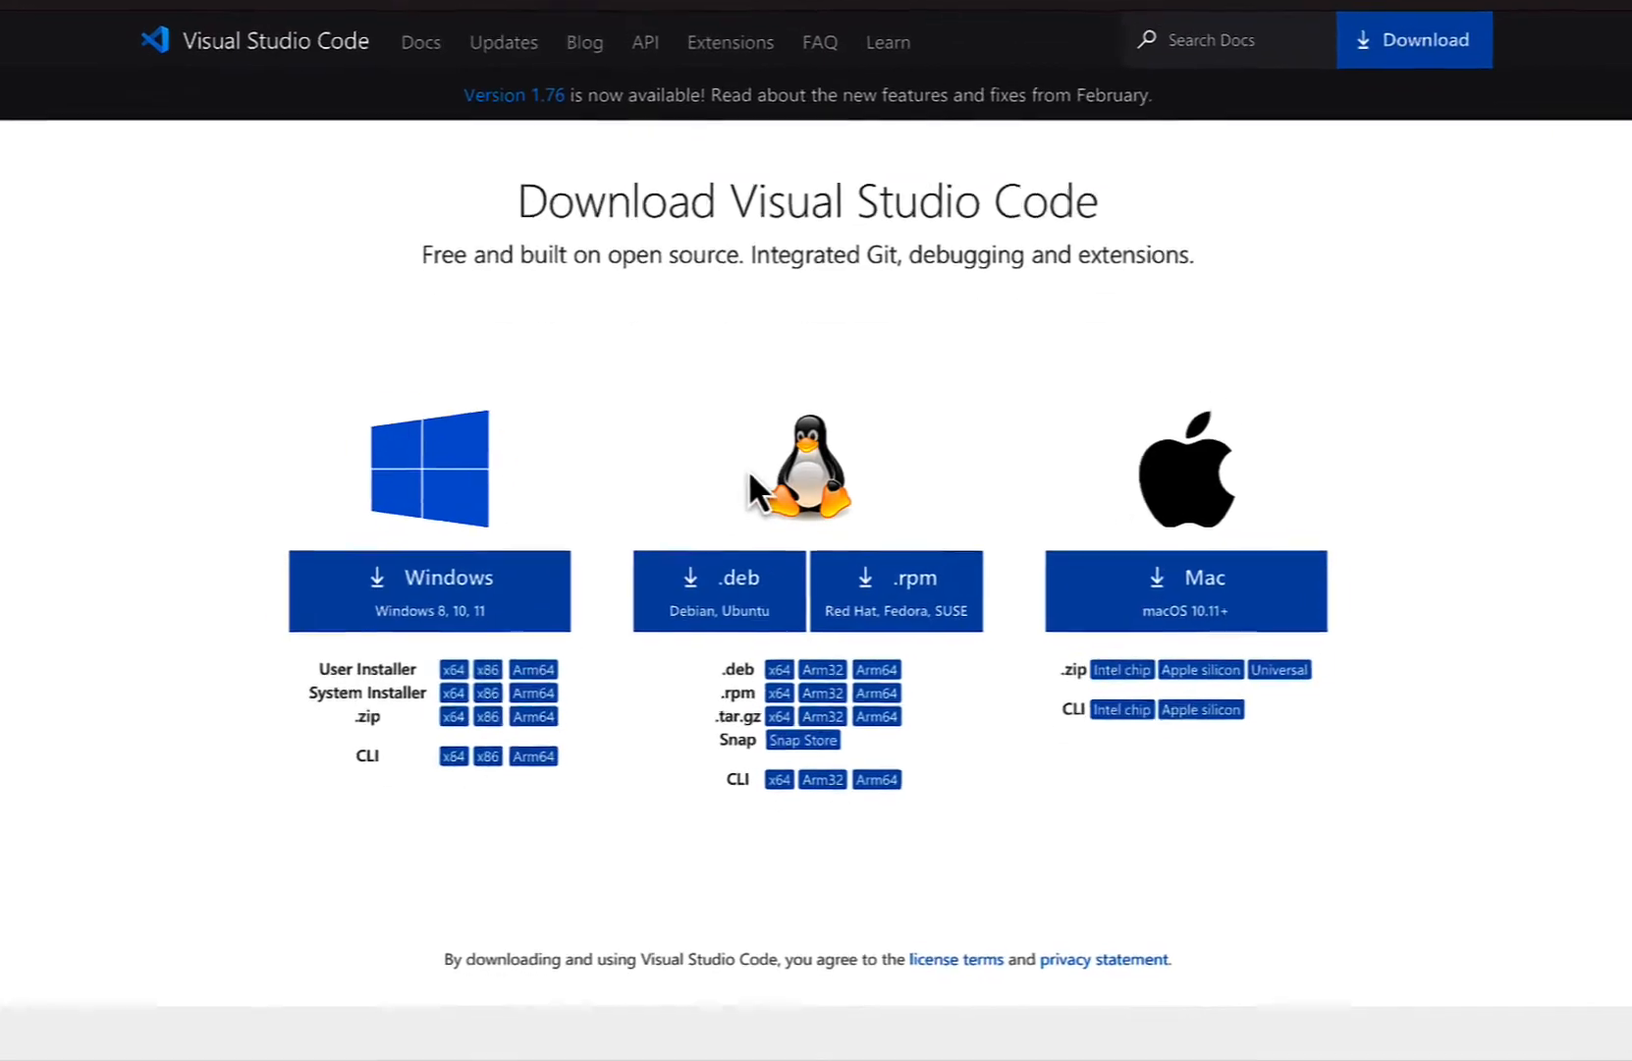
scroll("down", 3)
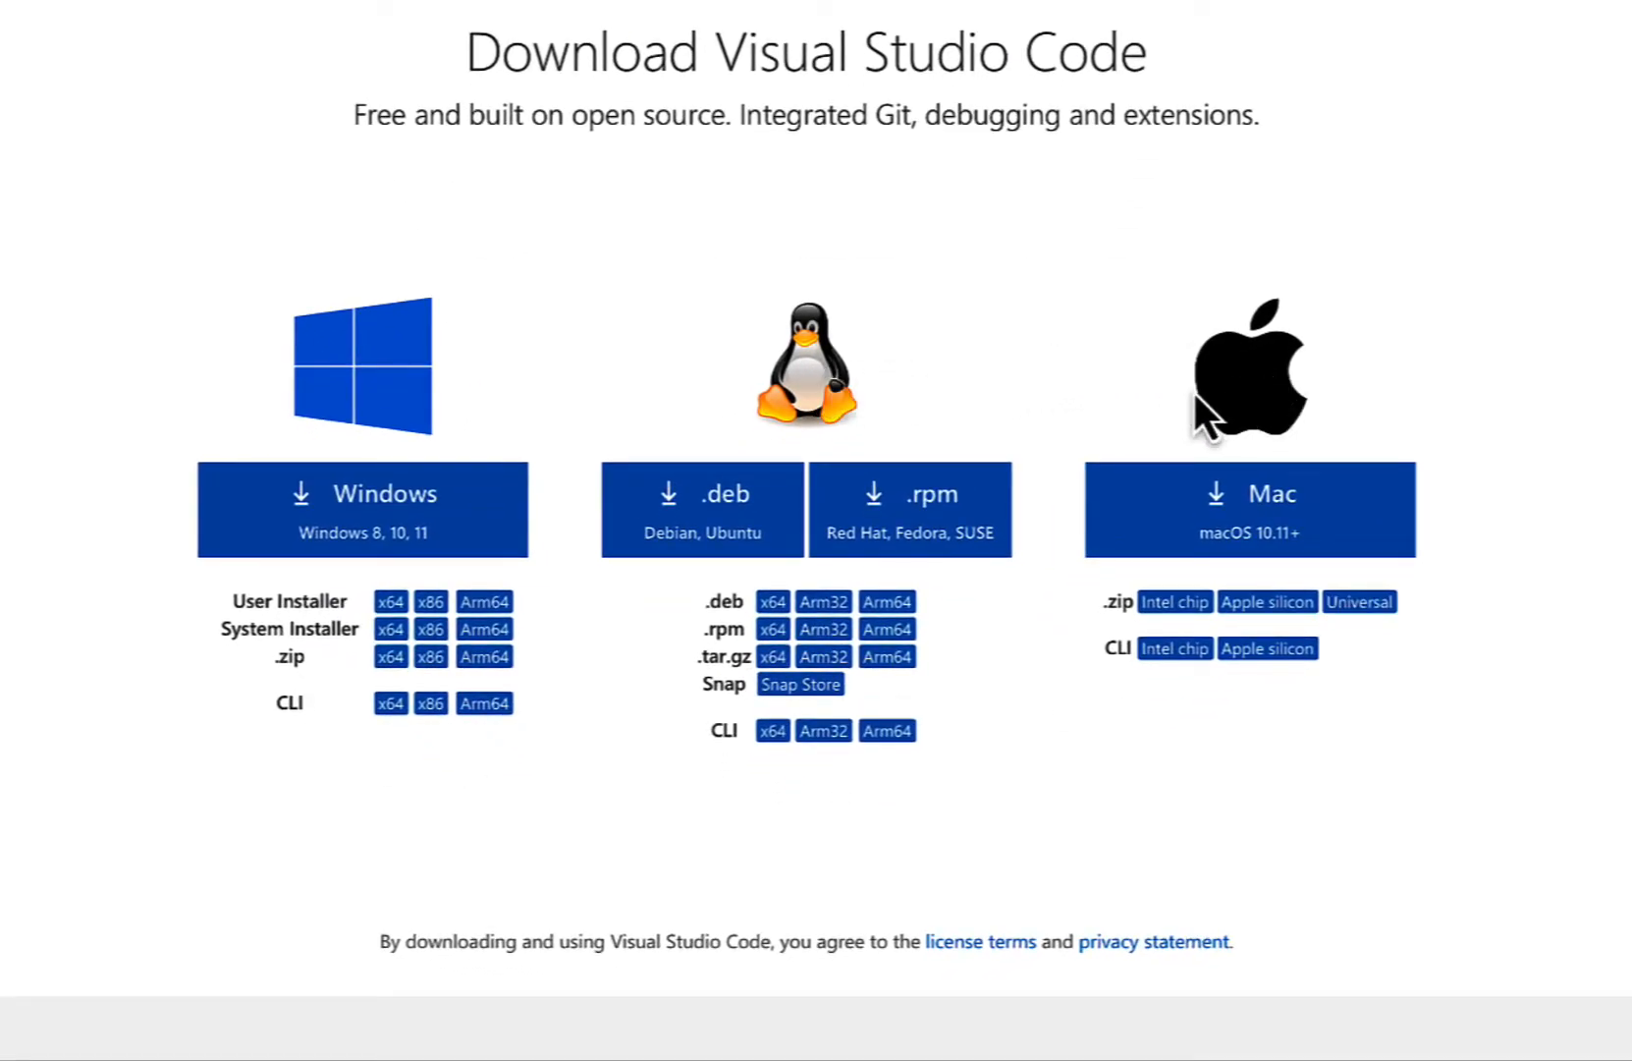
left_click(1247, 508)
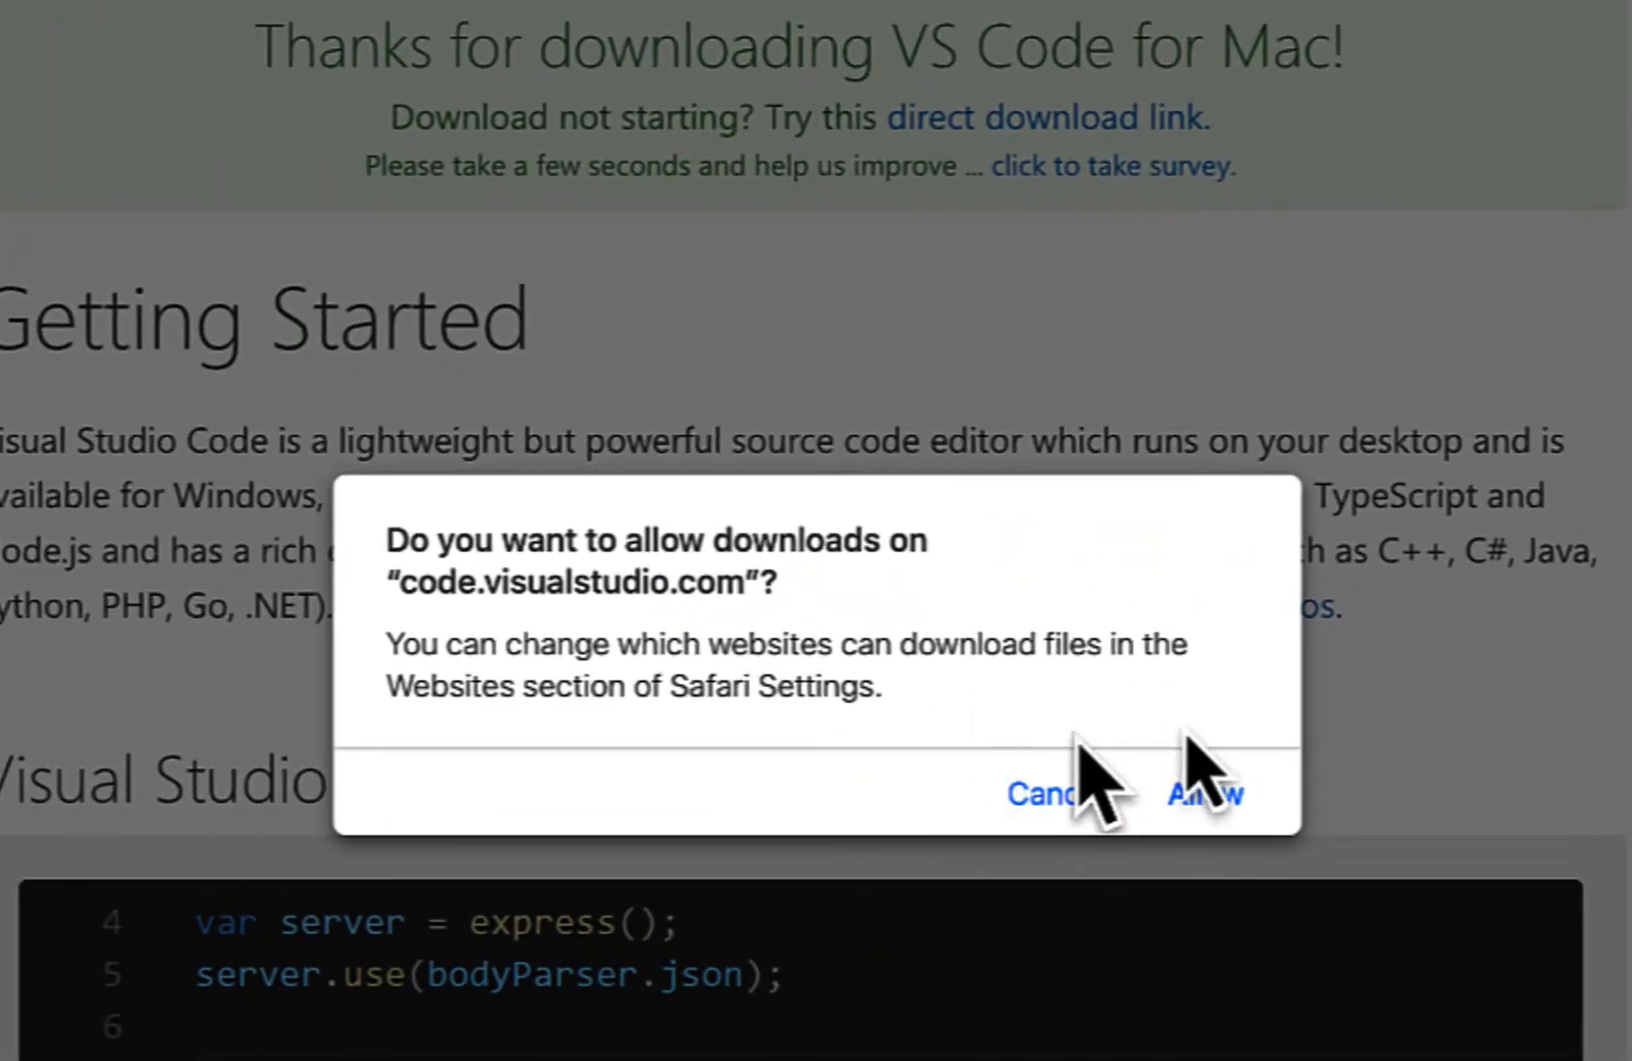
left_click(1204, 793)
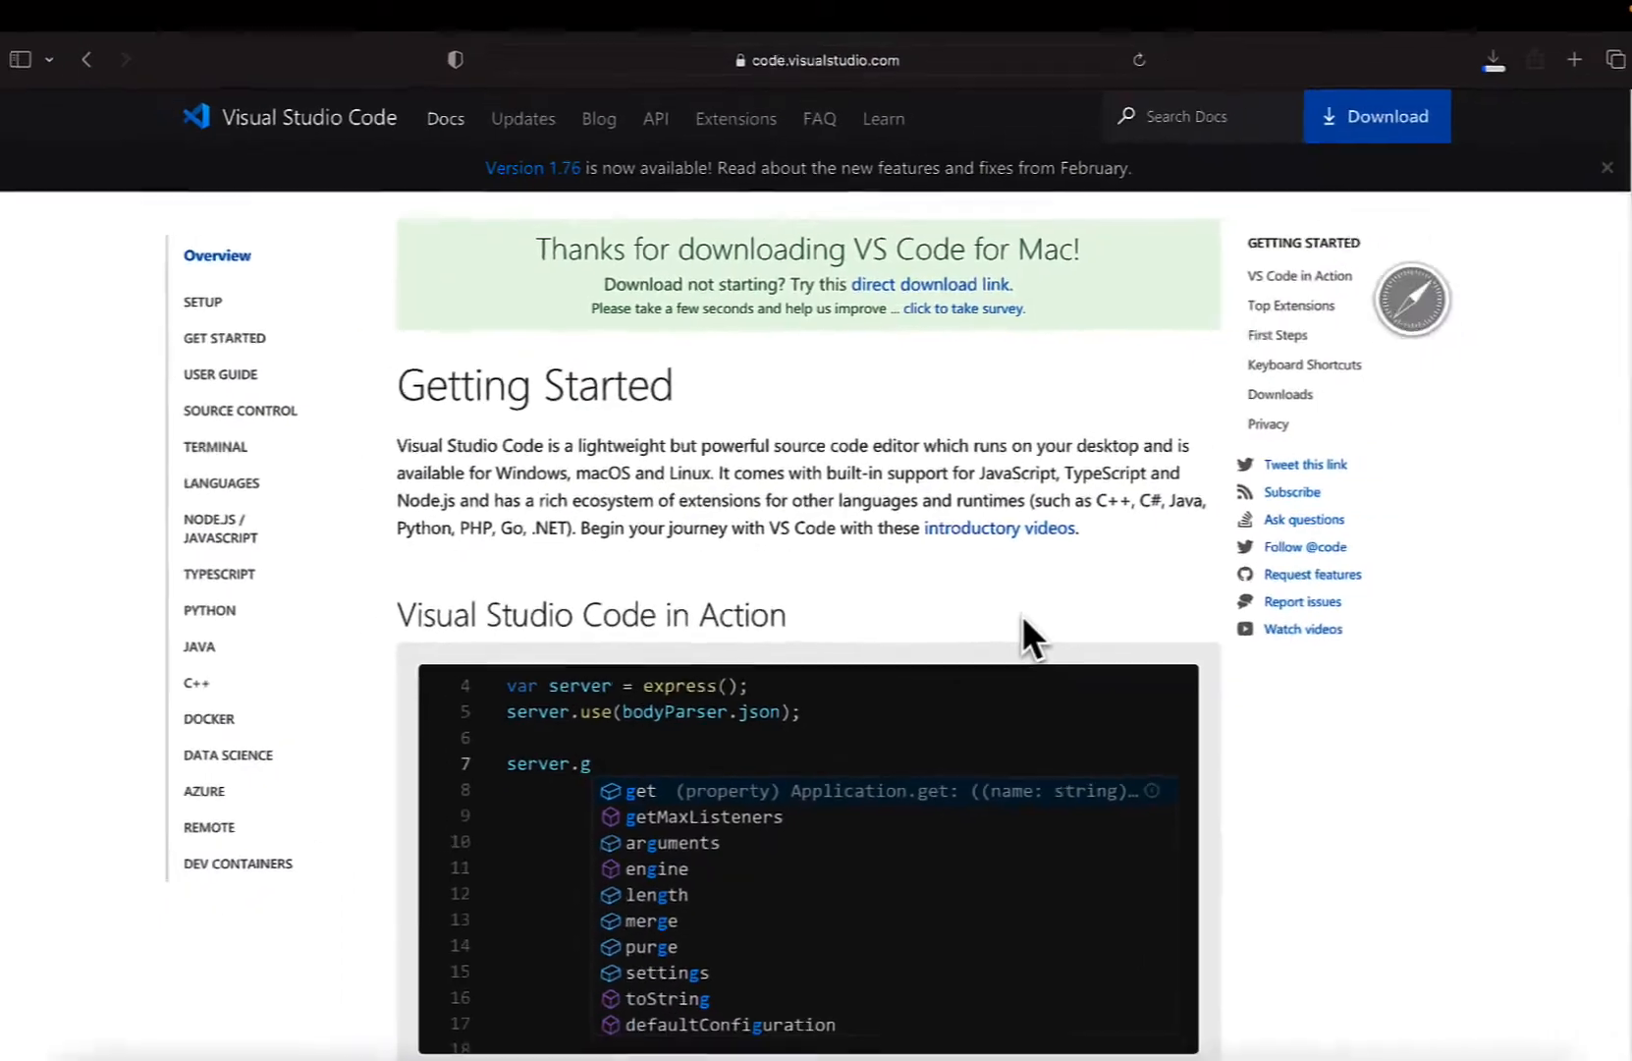
left_click(1493, 59)
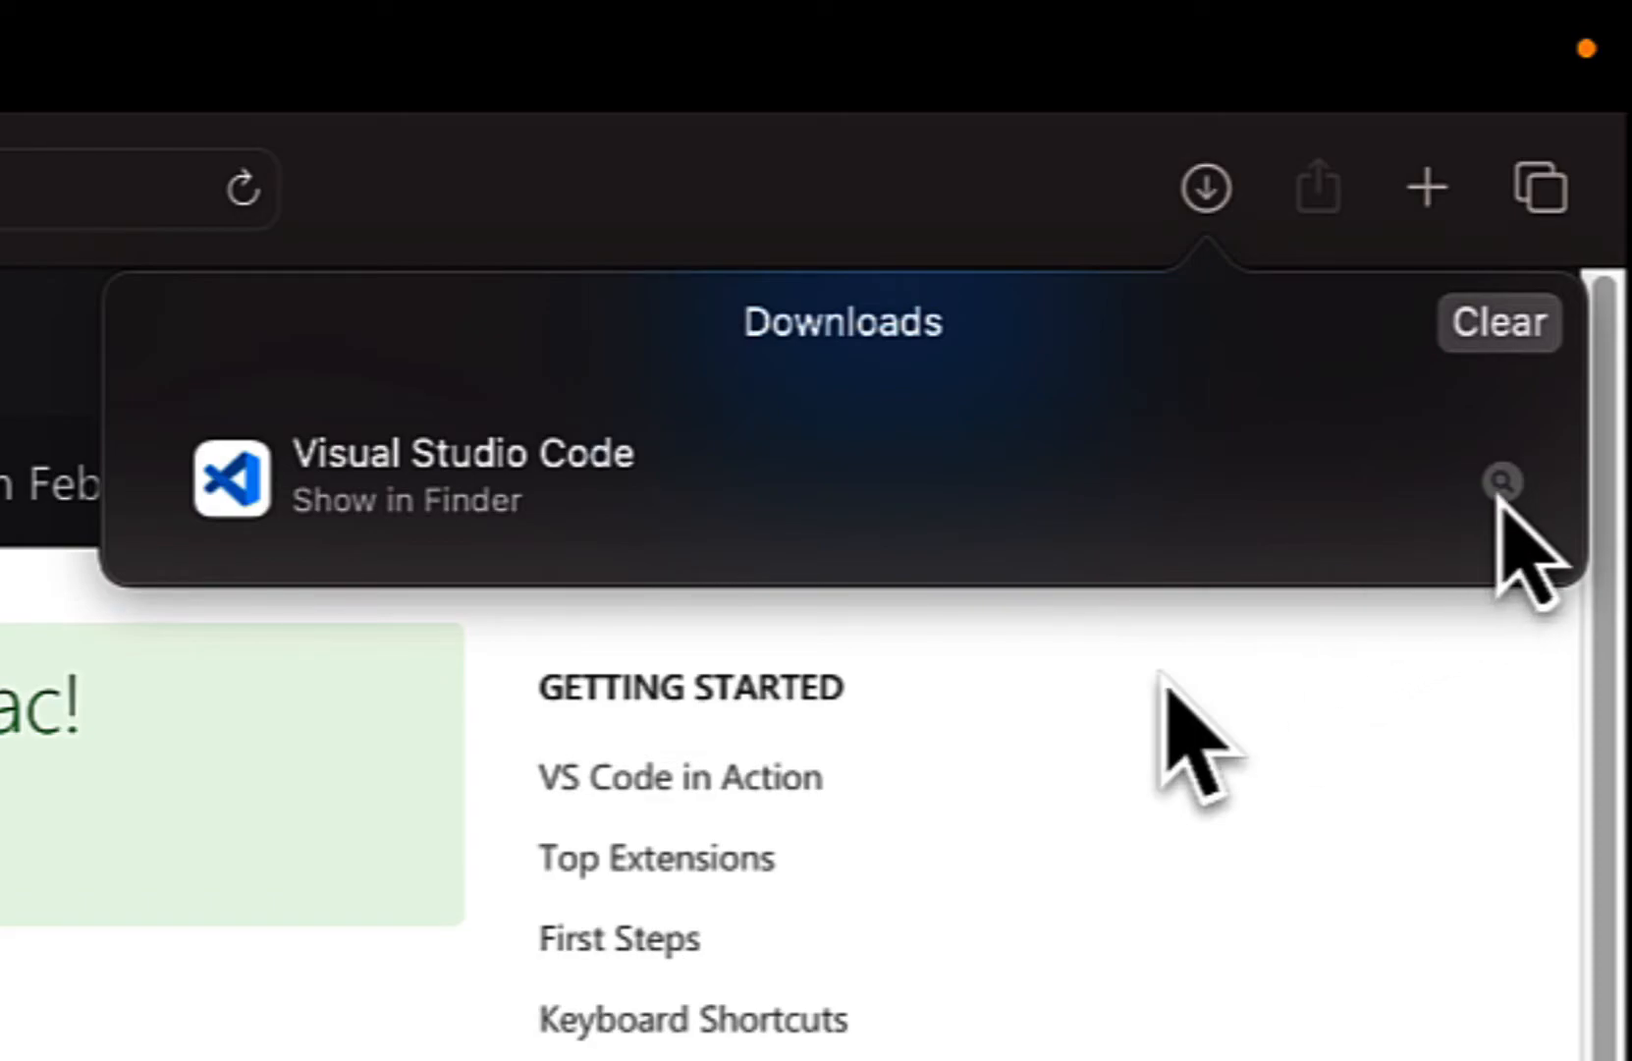
- Reveal the downloaded app in Finder and drag Visual Studio Code into Applications
left_click(1503, 482)
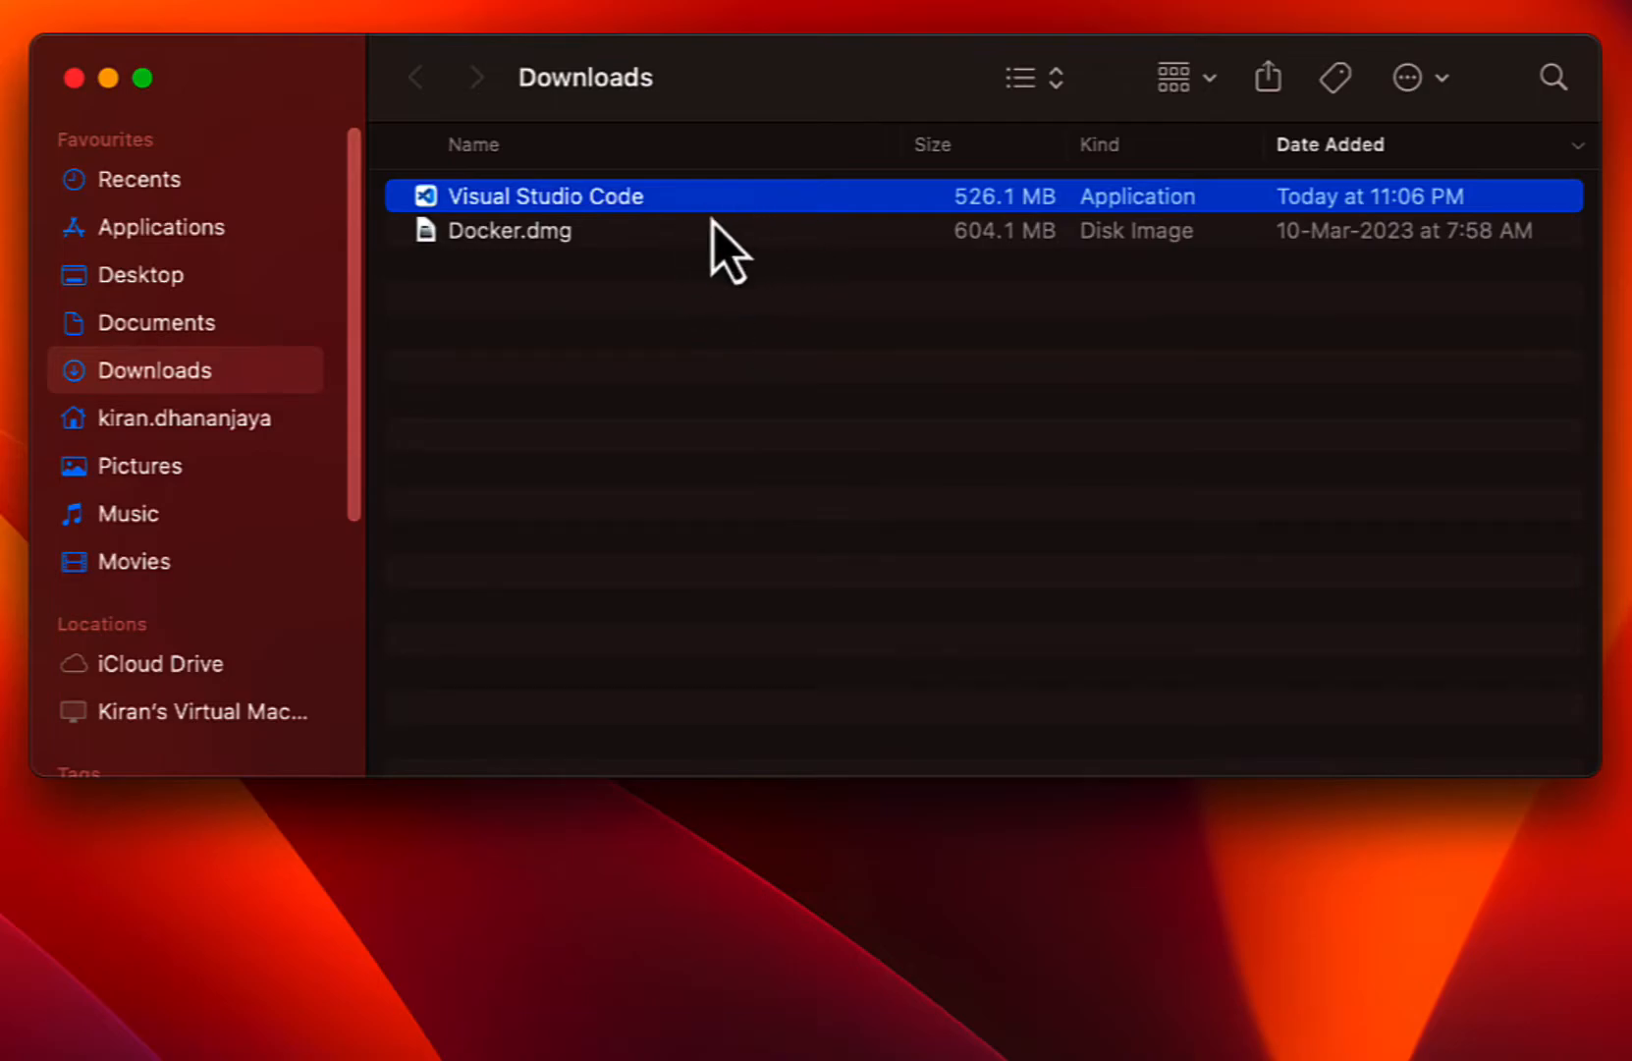
mouse_move(695, 233)
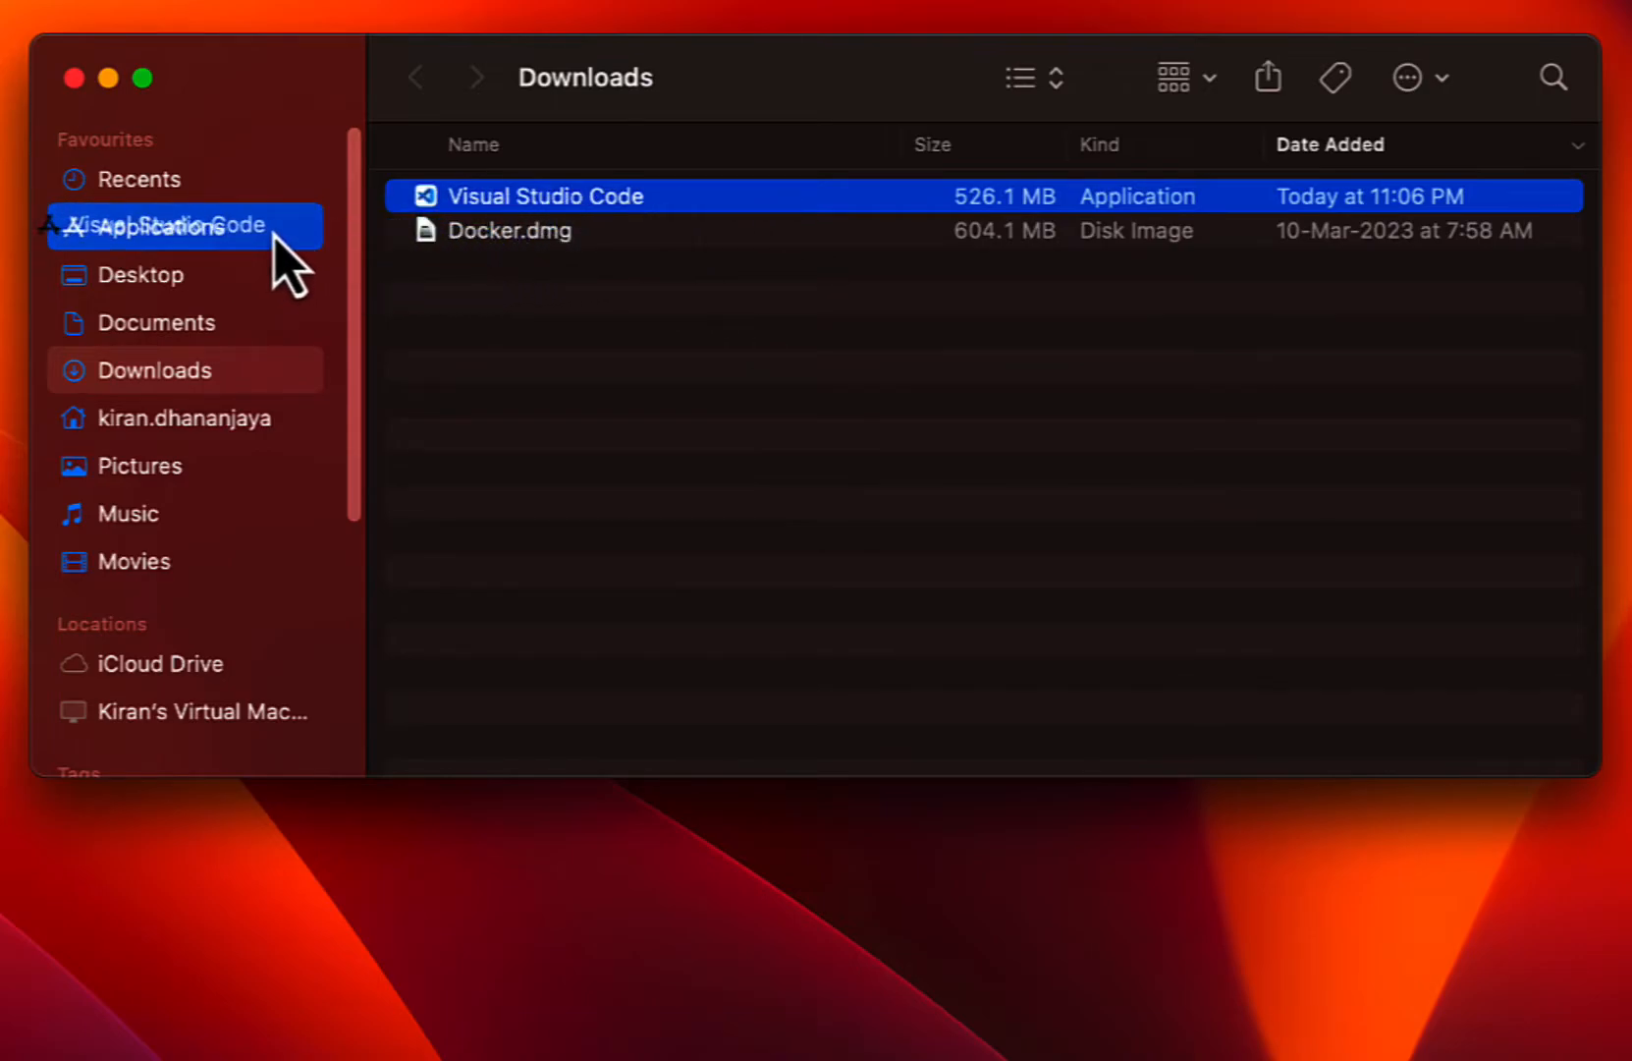
left_click_drag(544, 196, 157, 226)
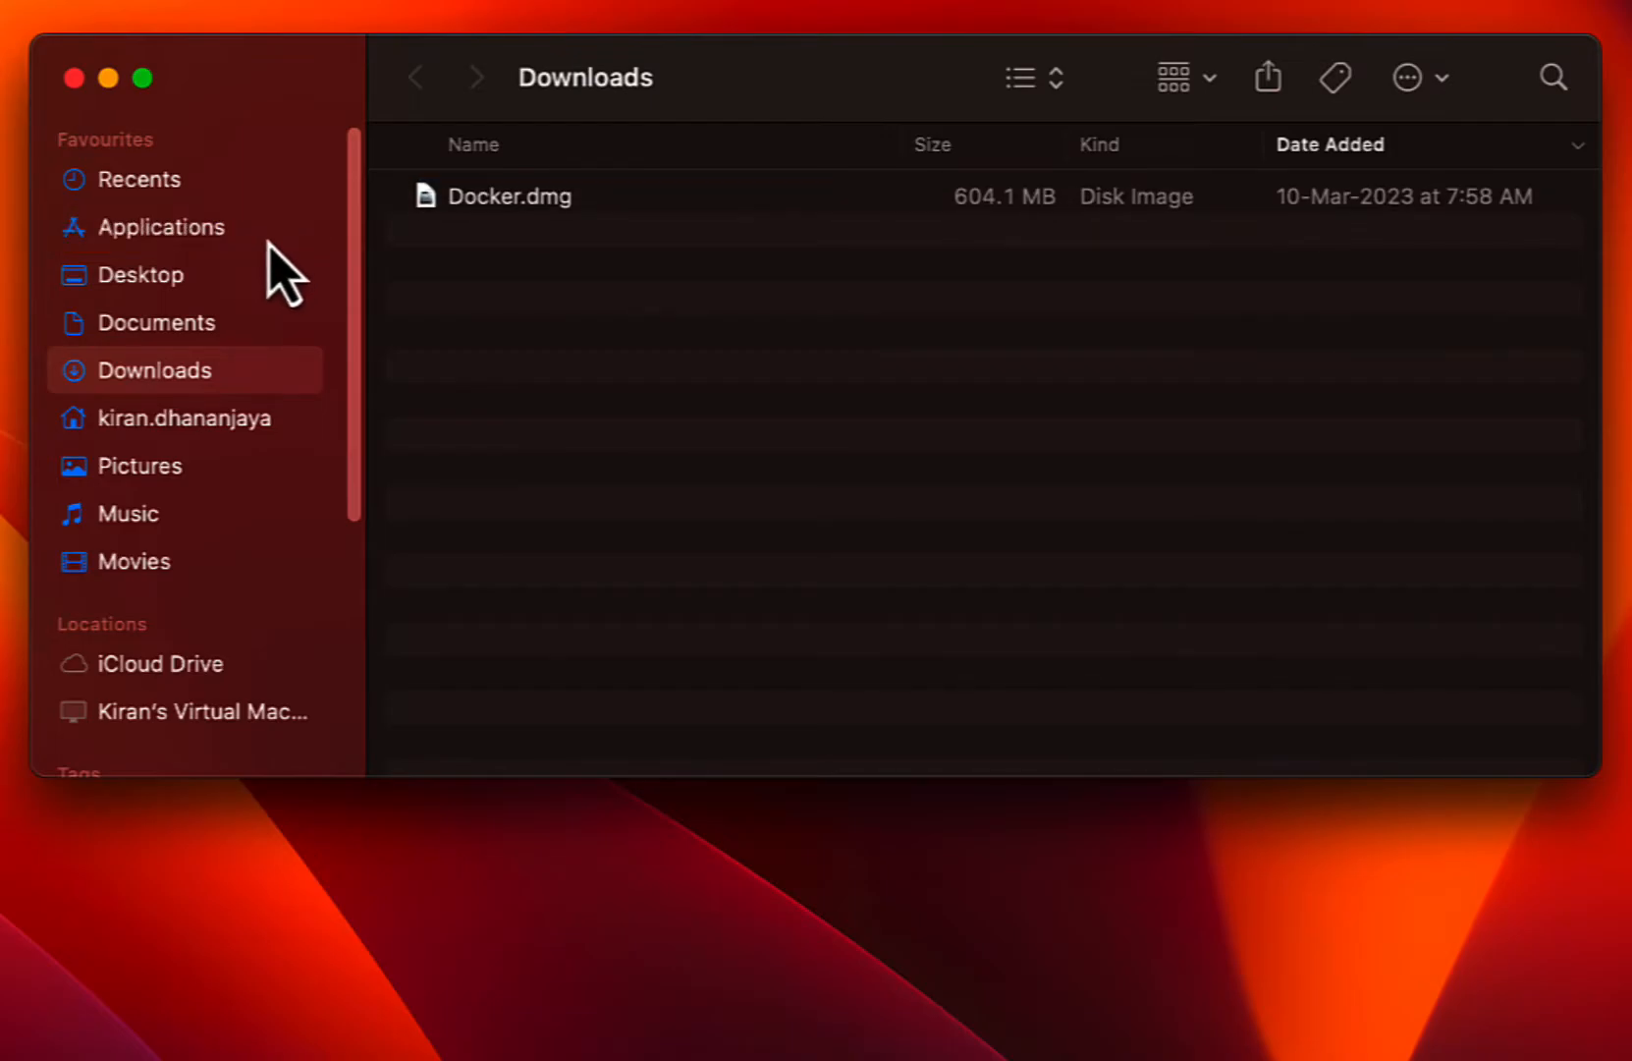
left_click(167, 226)
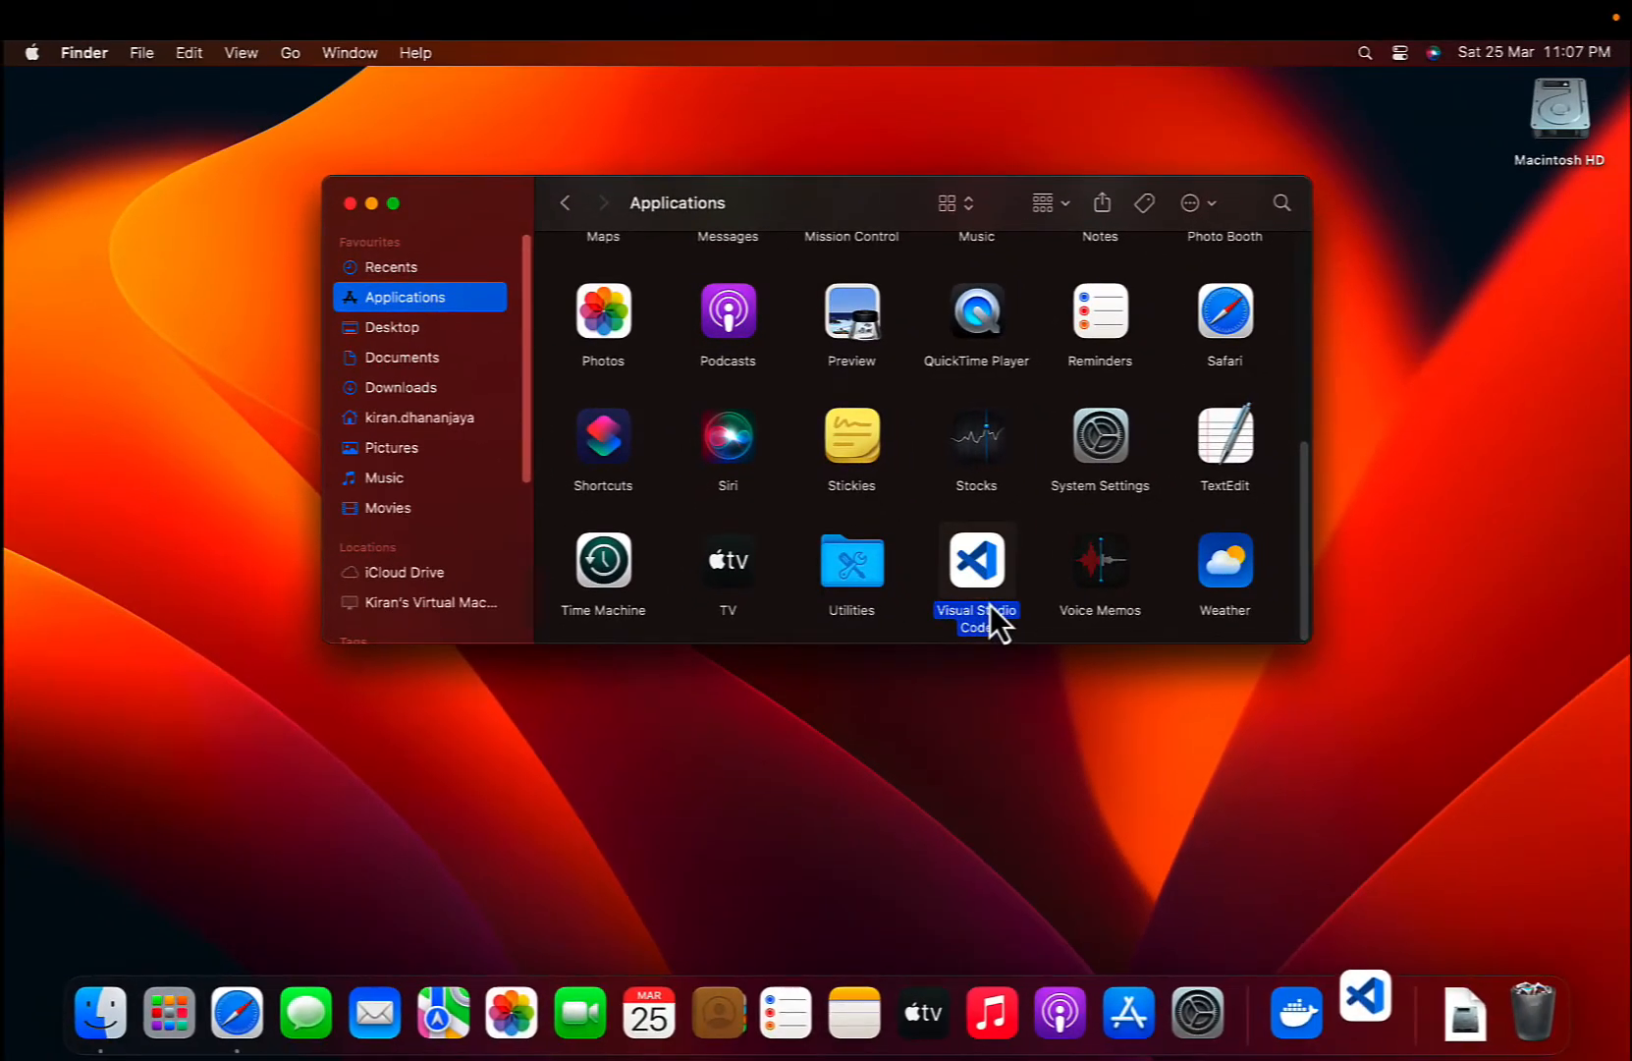
- Launch Visual Studio Code from the Applications folder to its Welcome page
double_click(974, 560)
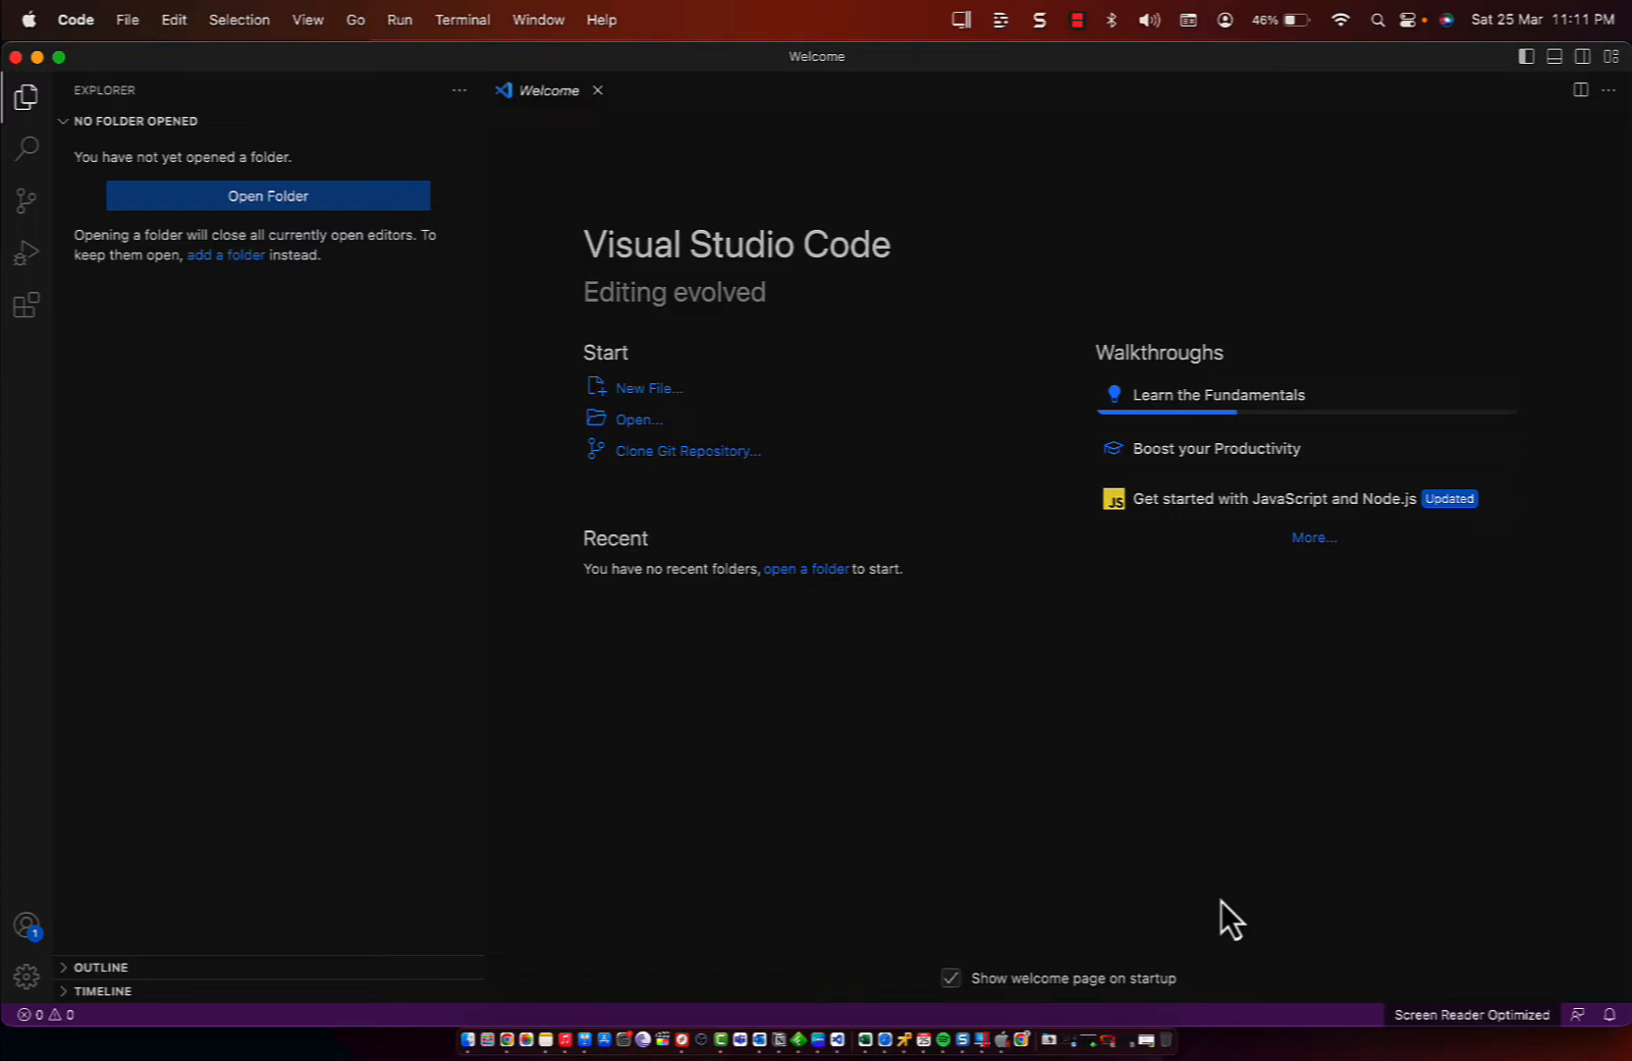
mouse_move(1219, 929)
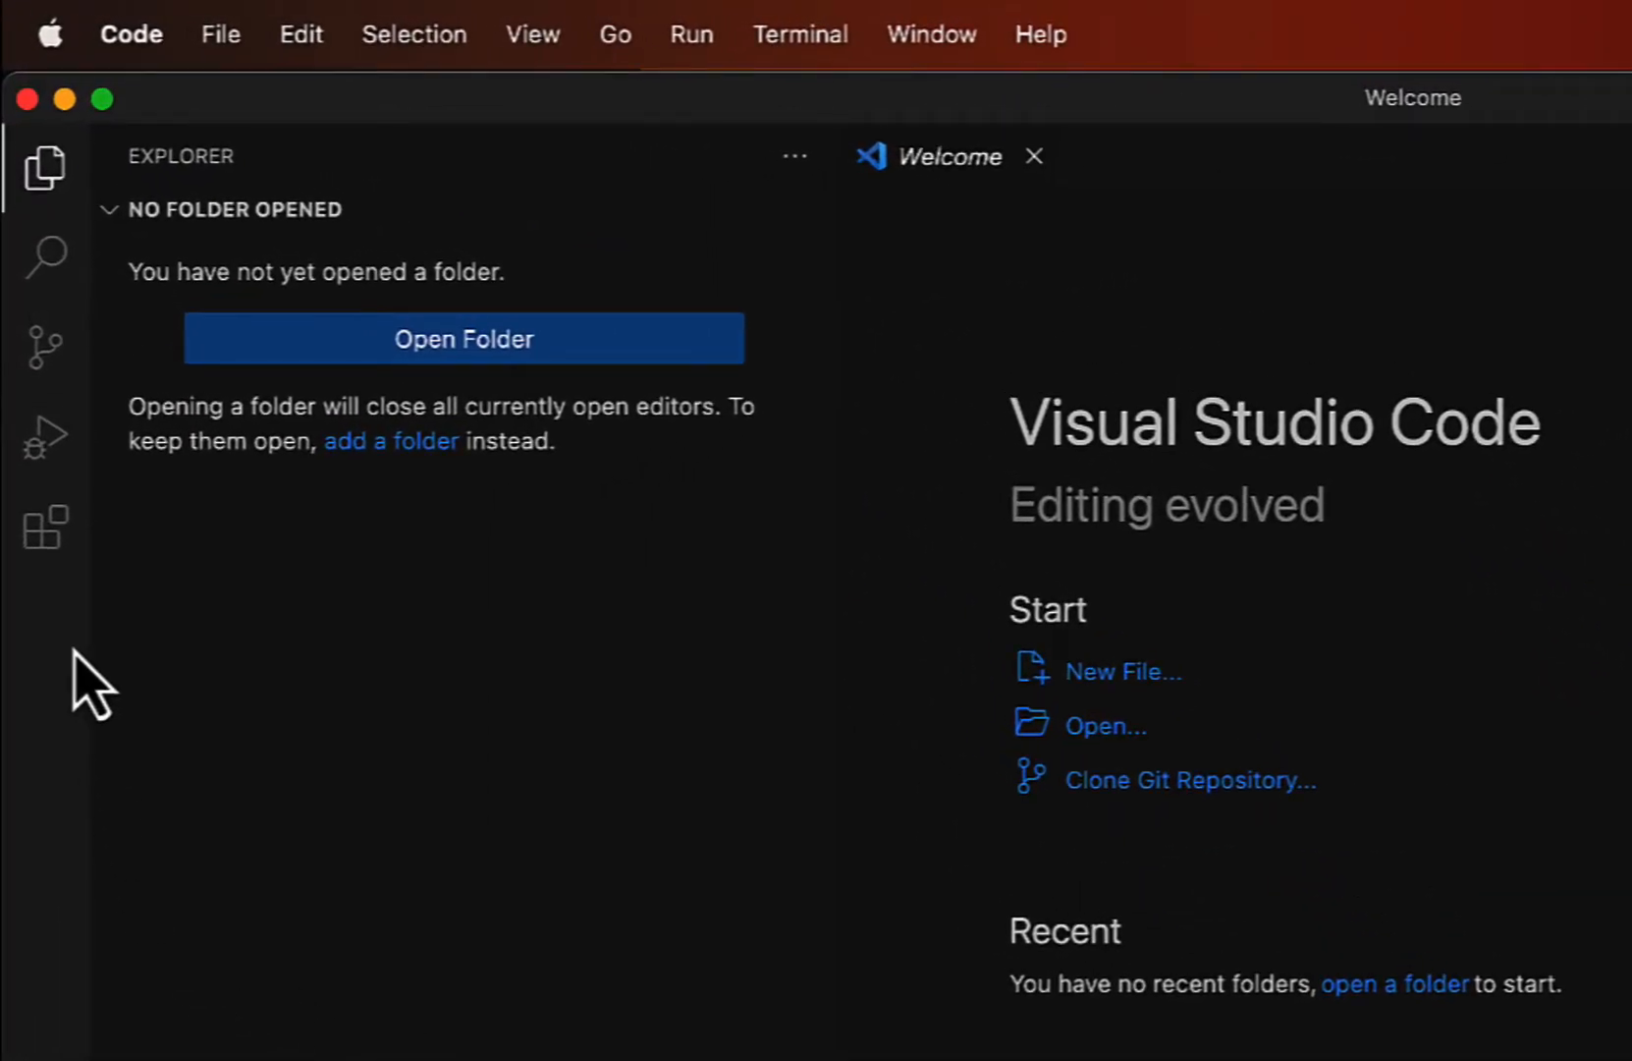
- Show the Extensions view with Popular collapsed and the Recommended list (Docker, Dev Containers) expanded
left_click(45, 526)
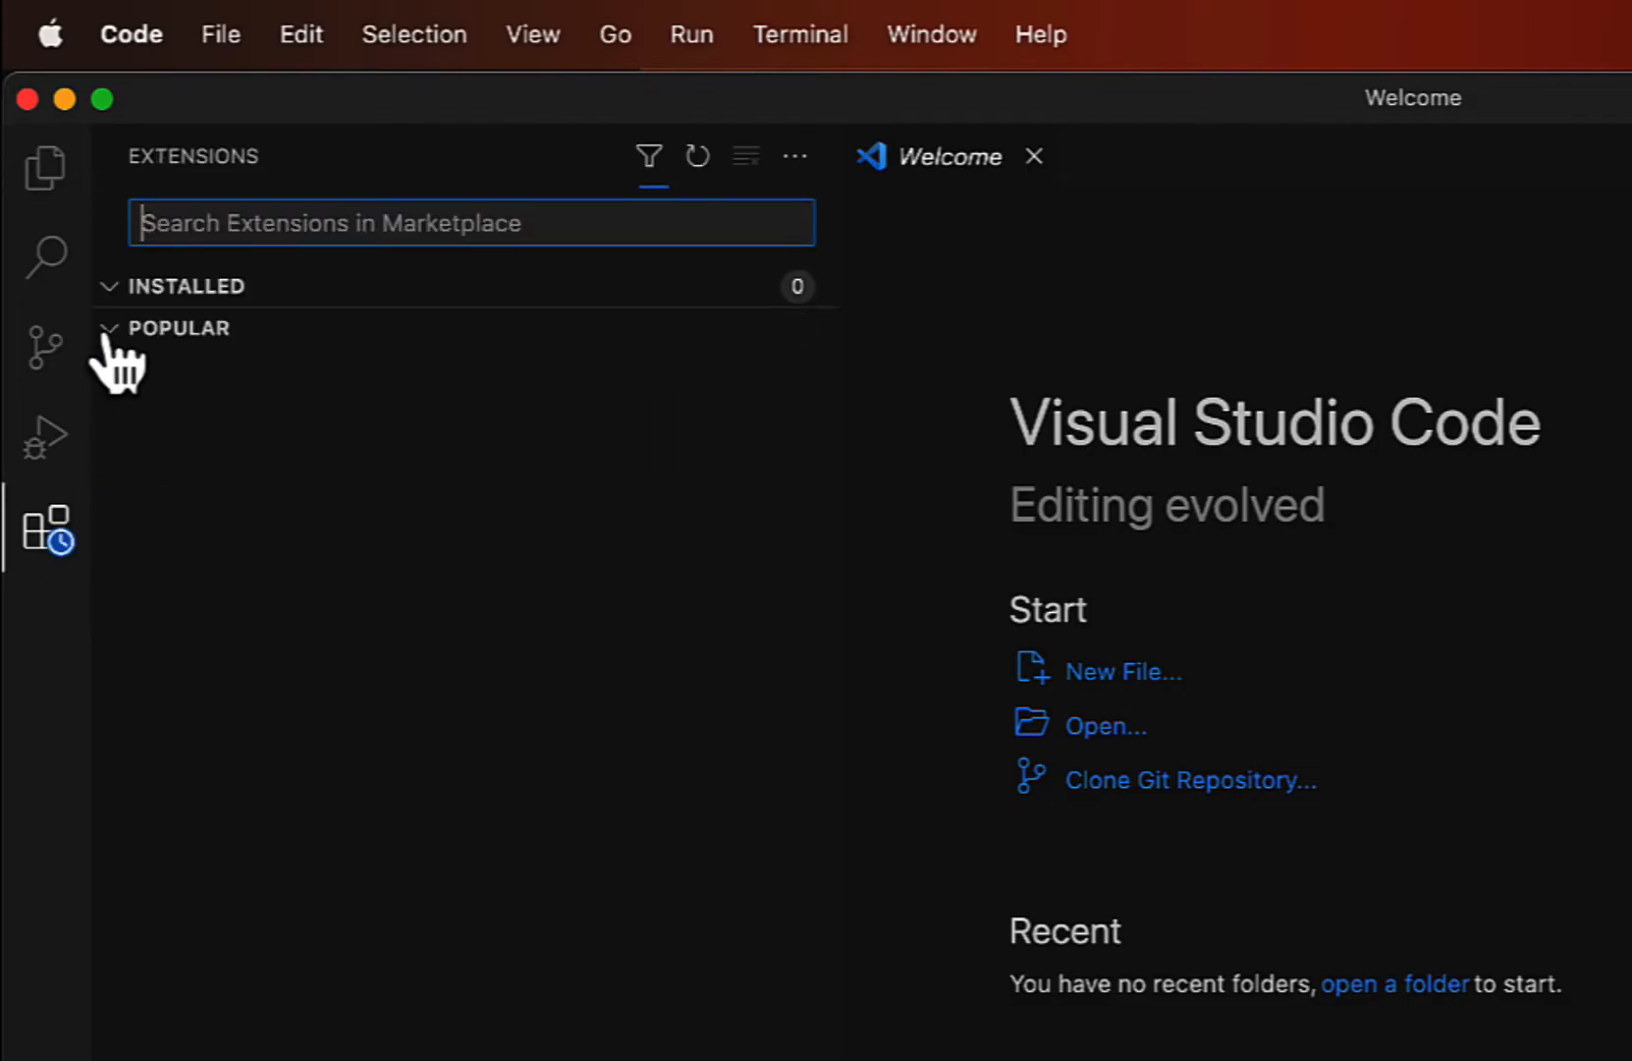
left_click(167, 328)
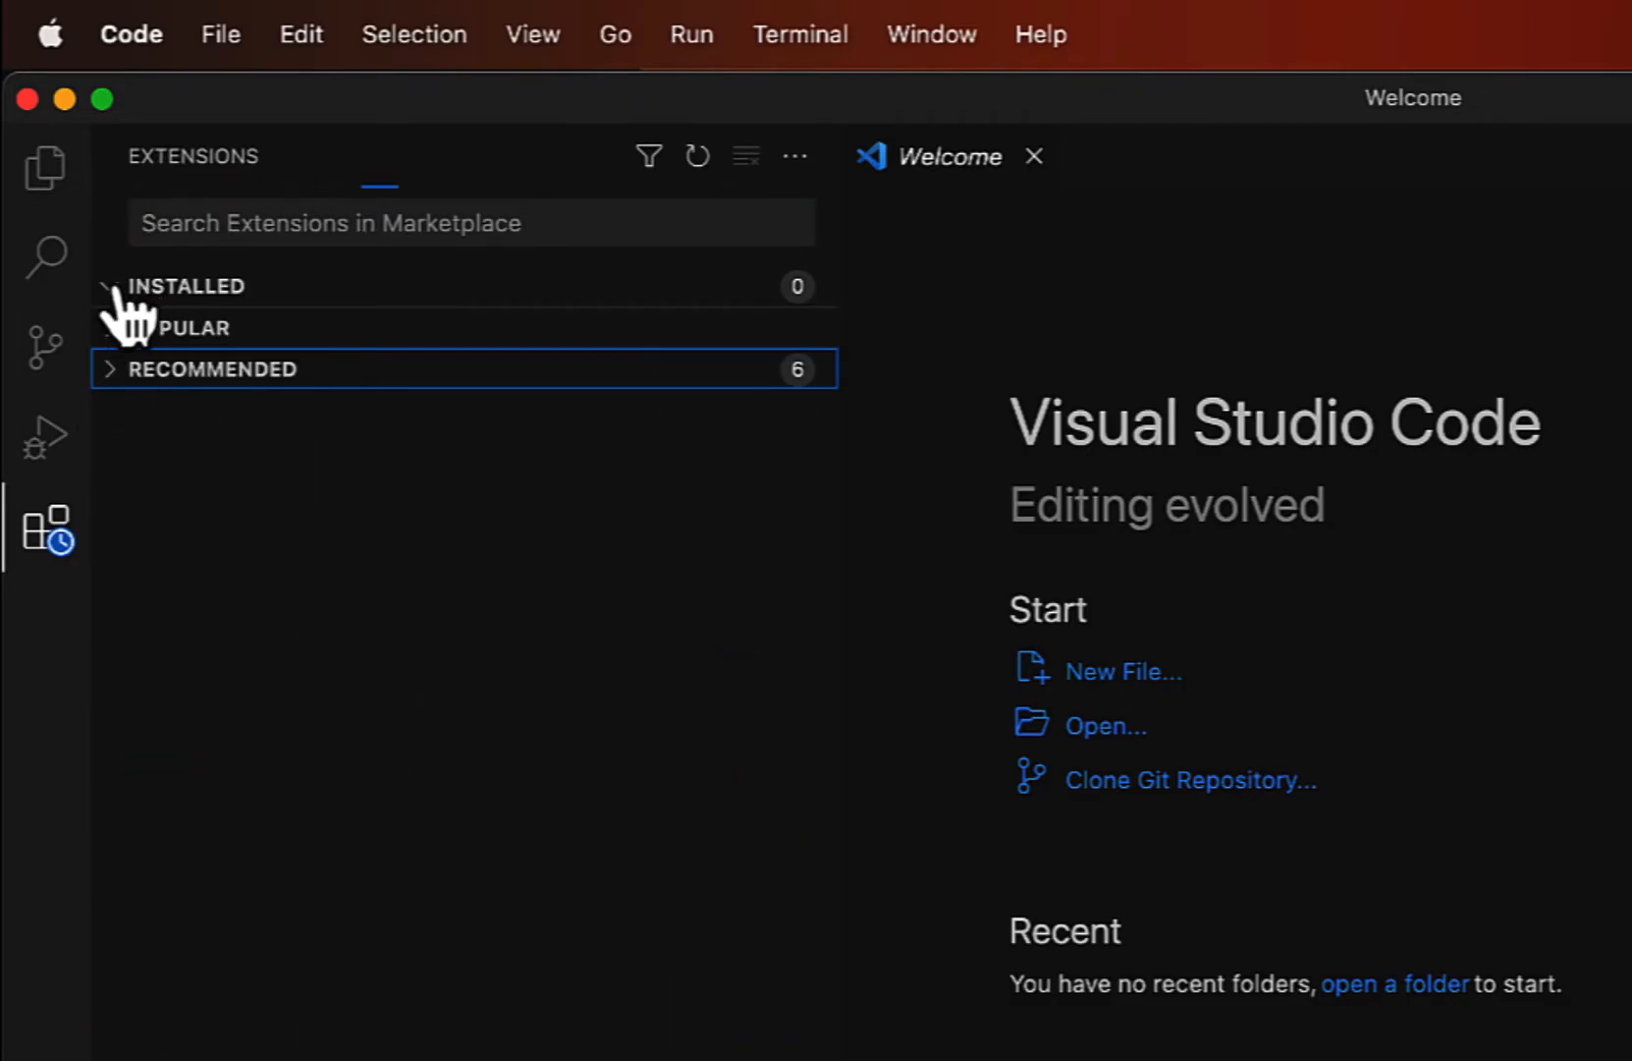
left_click(187, 287)
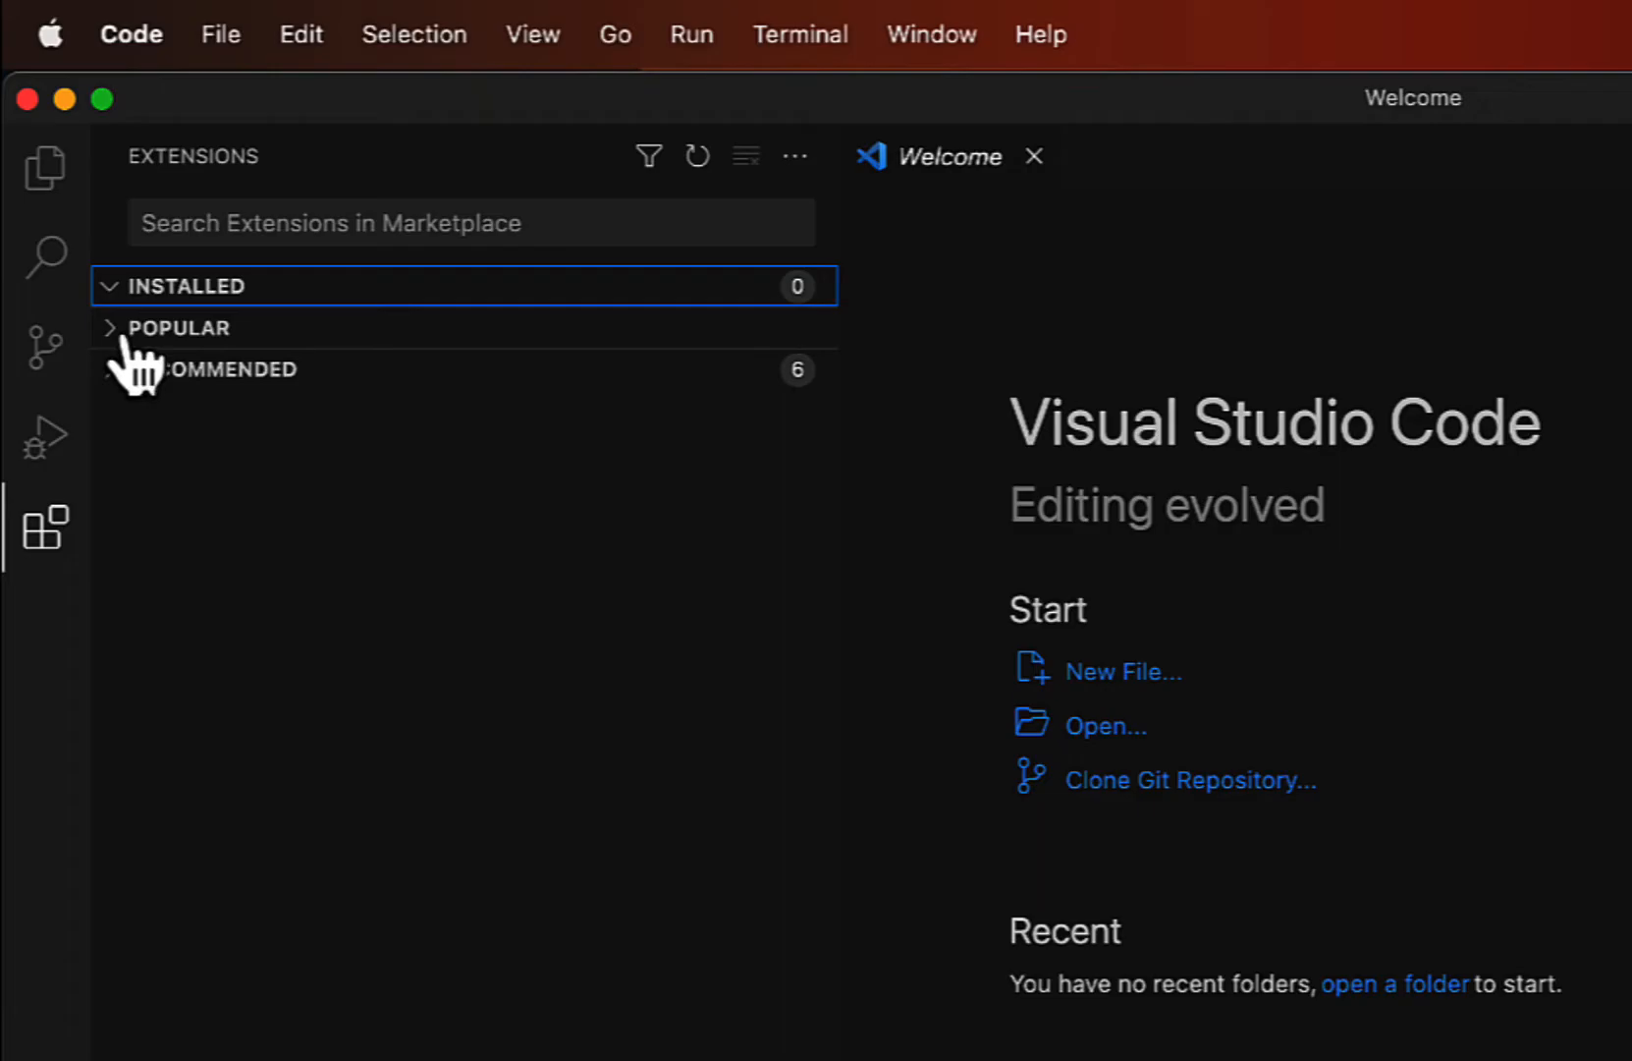
left_click(175, 328)
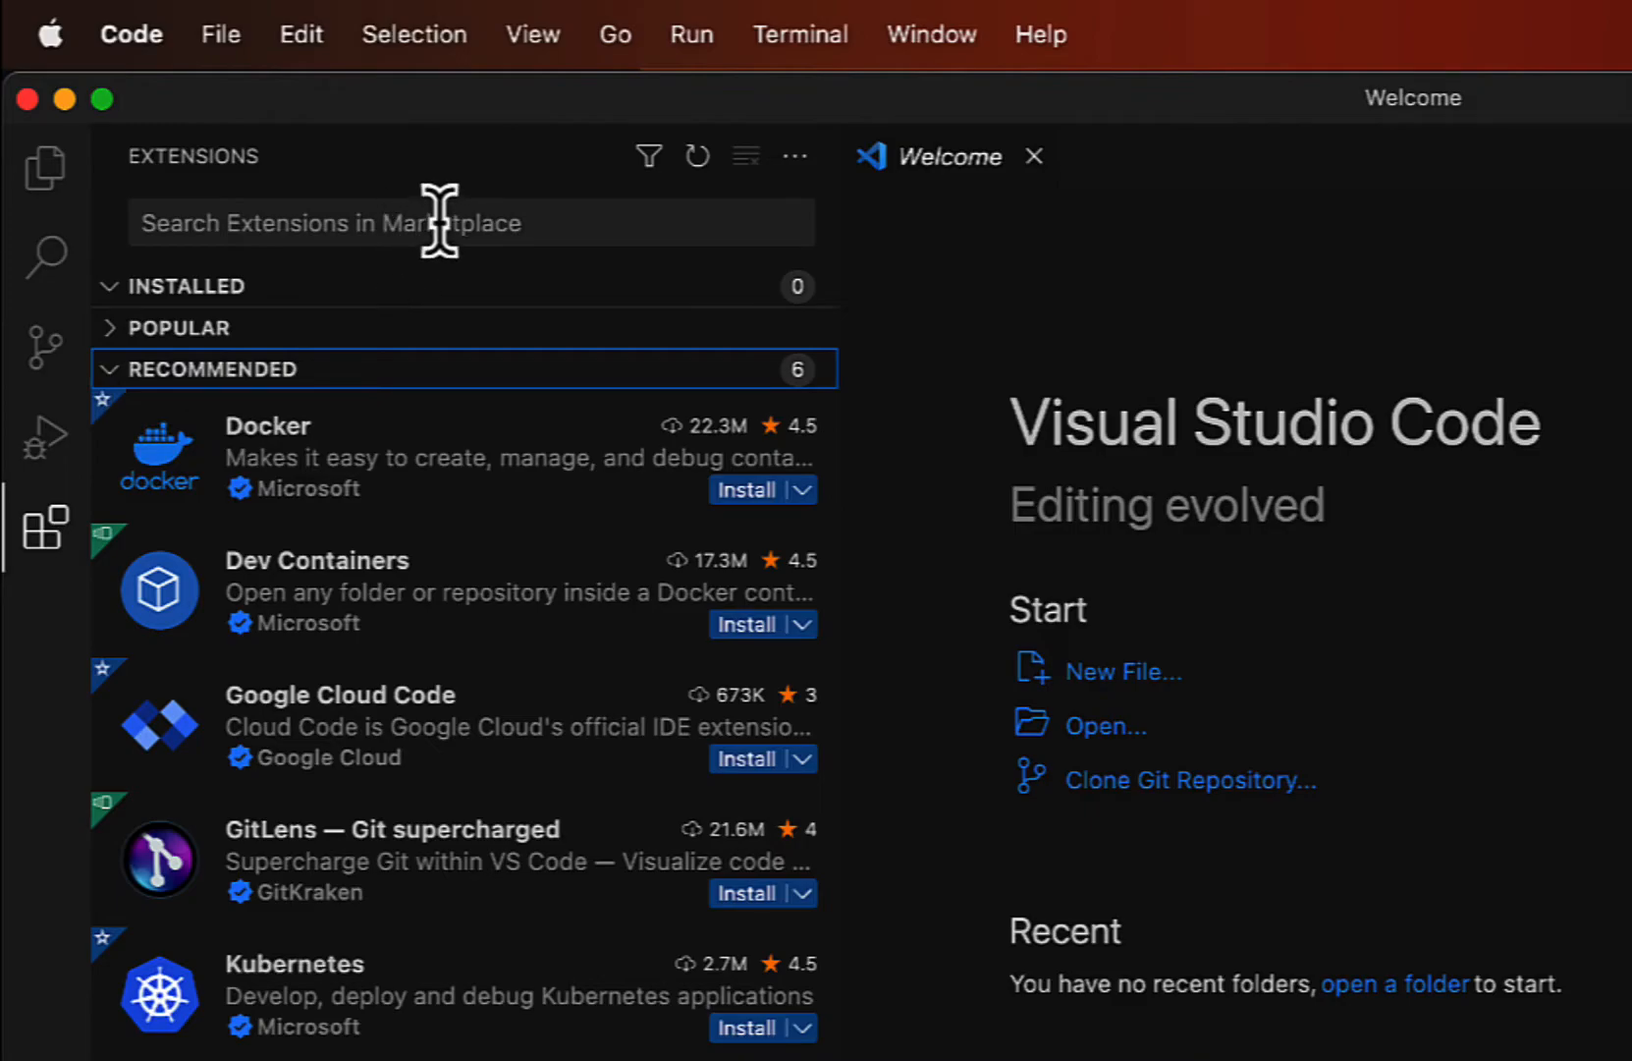
- Search the marketplace for 'Docker' and install Microsoft's Docker extension
left_click(467, 222)
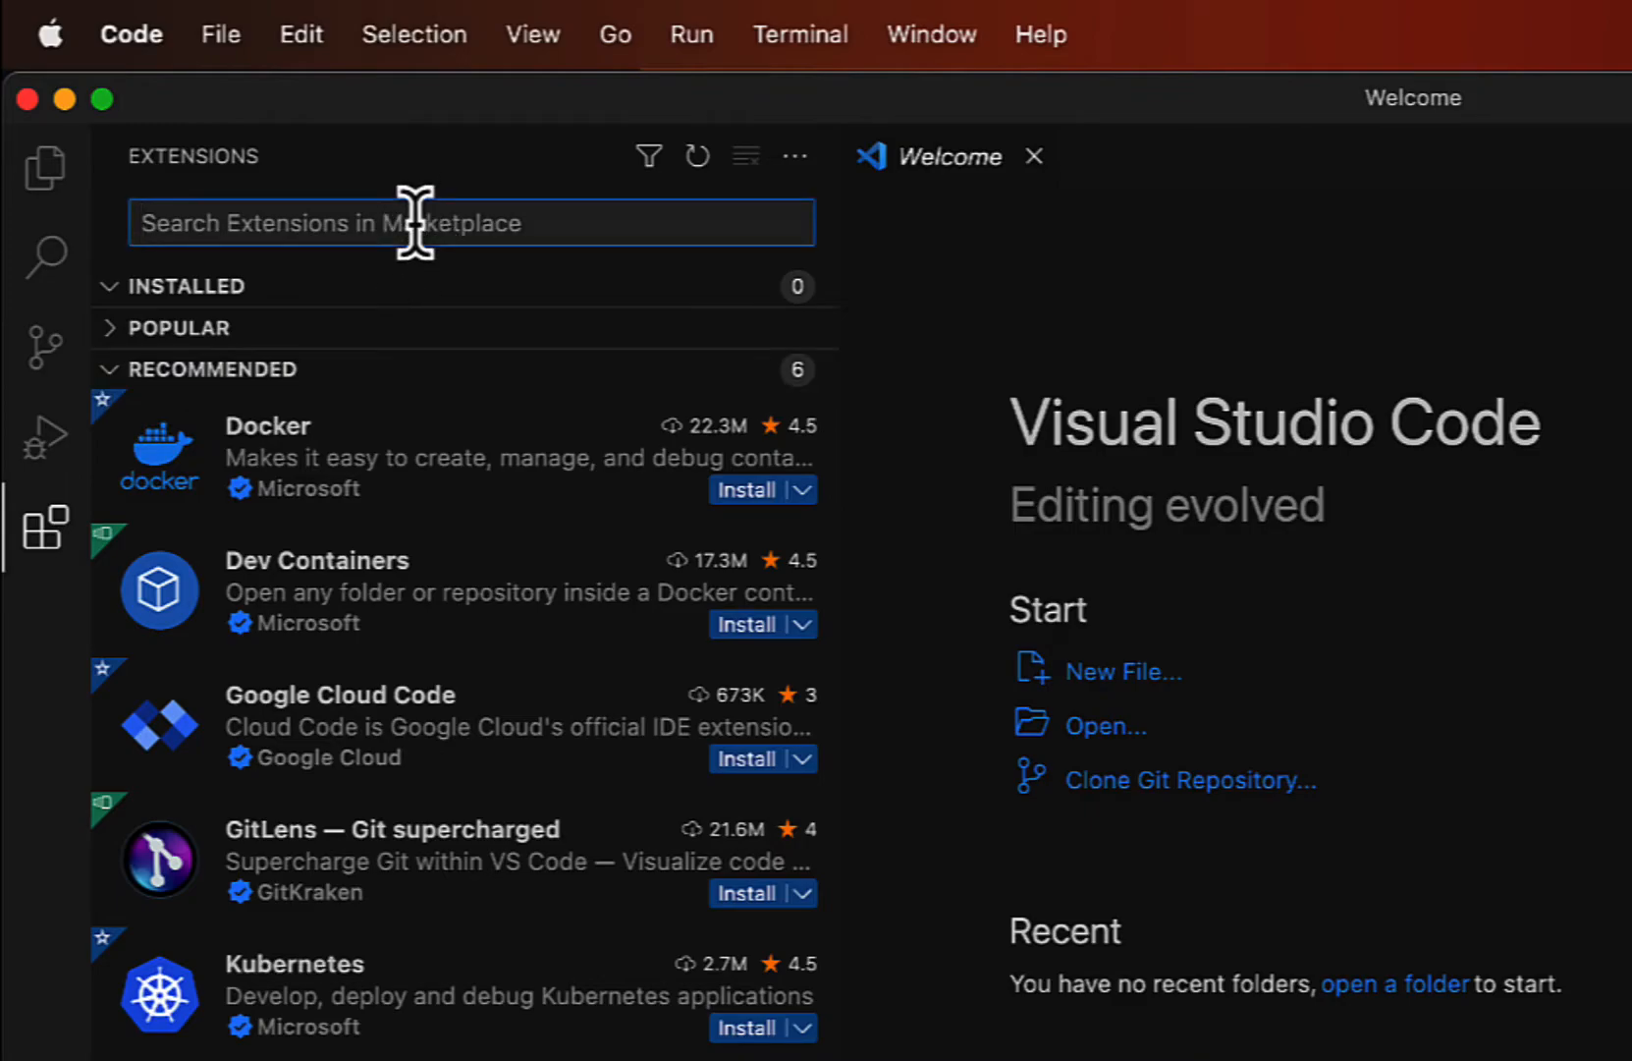
type("Docker")
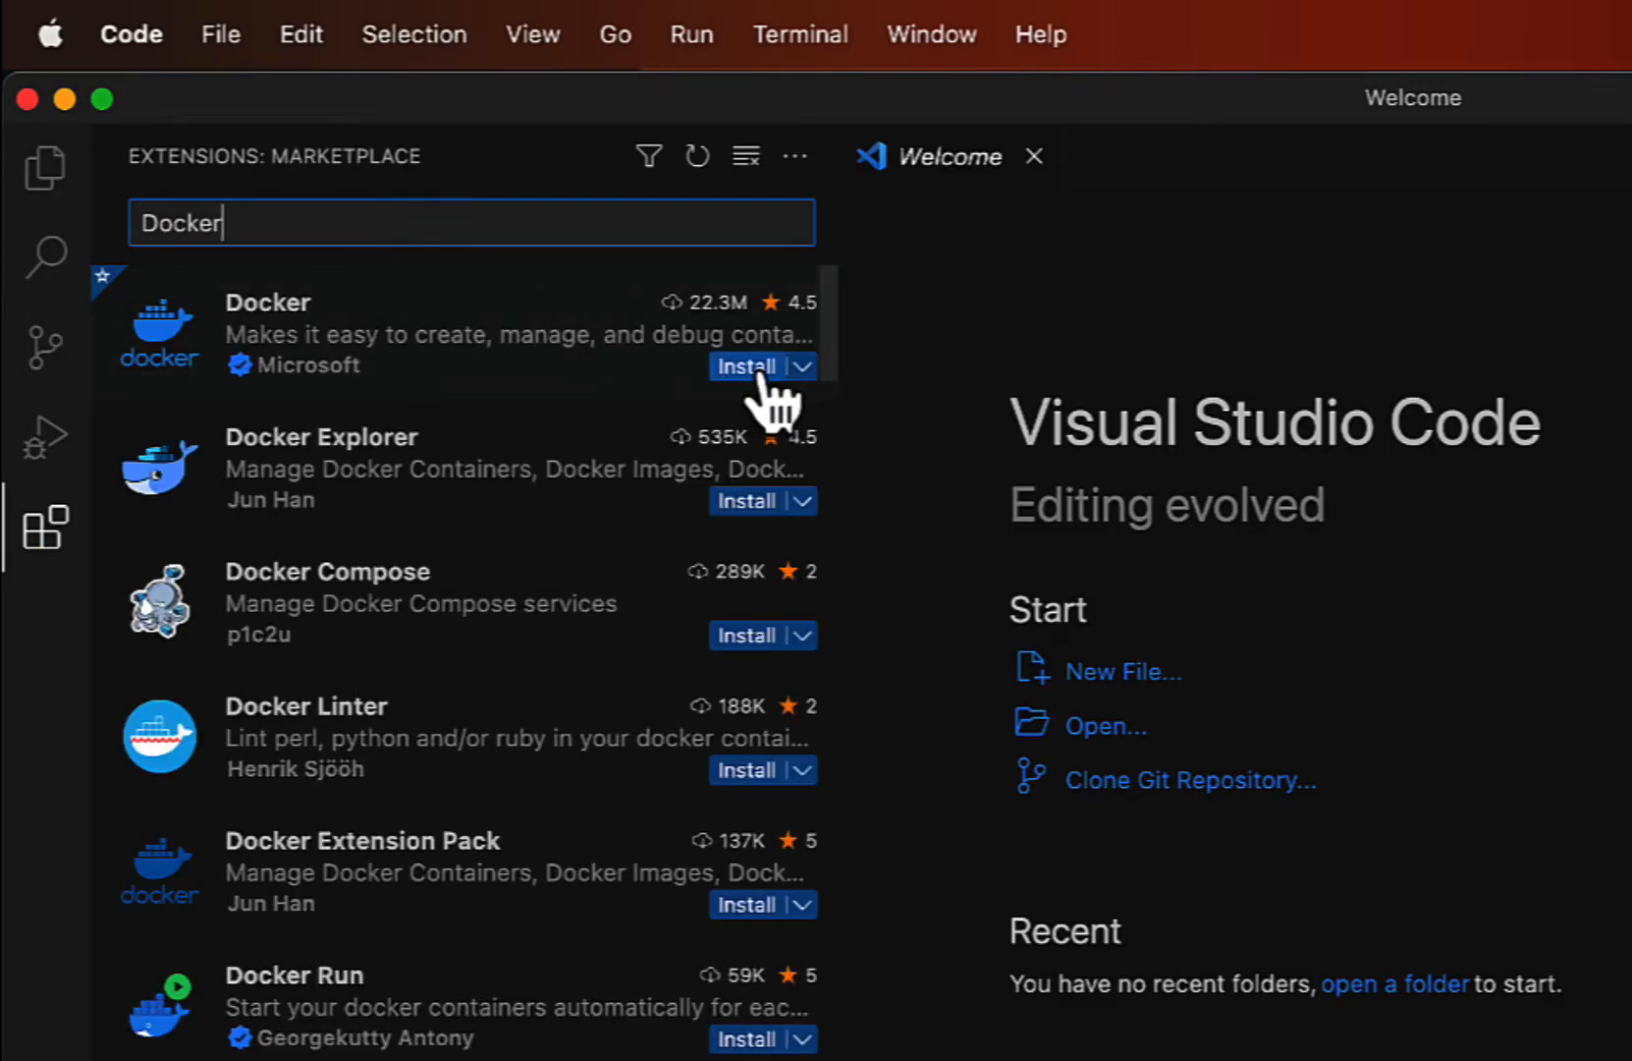
left_click(744, 365)
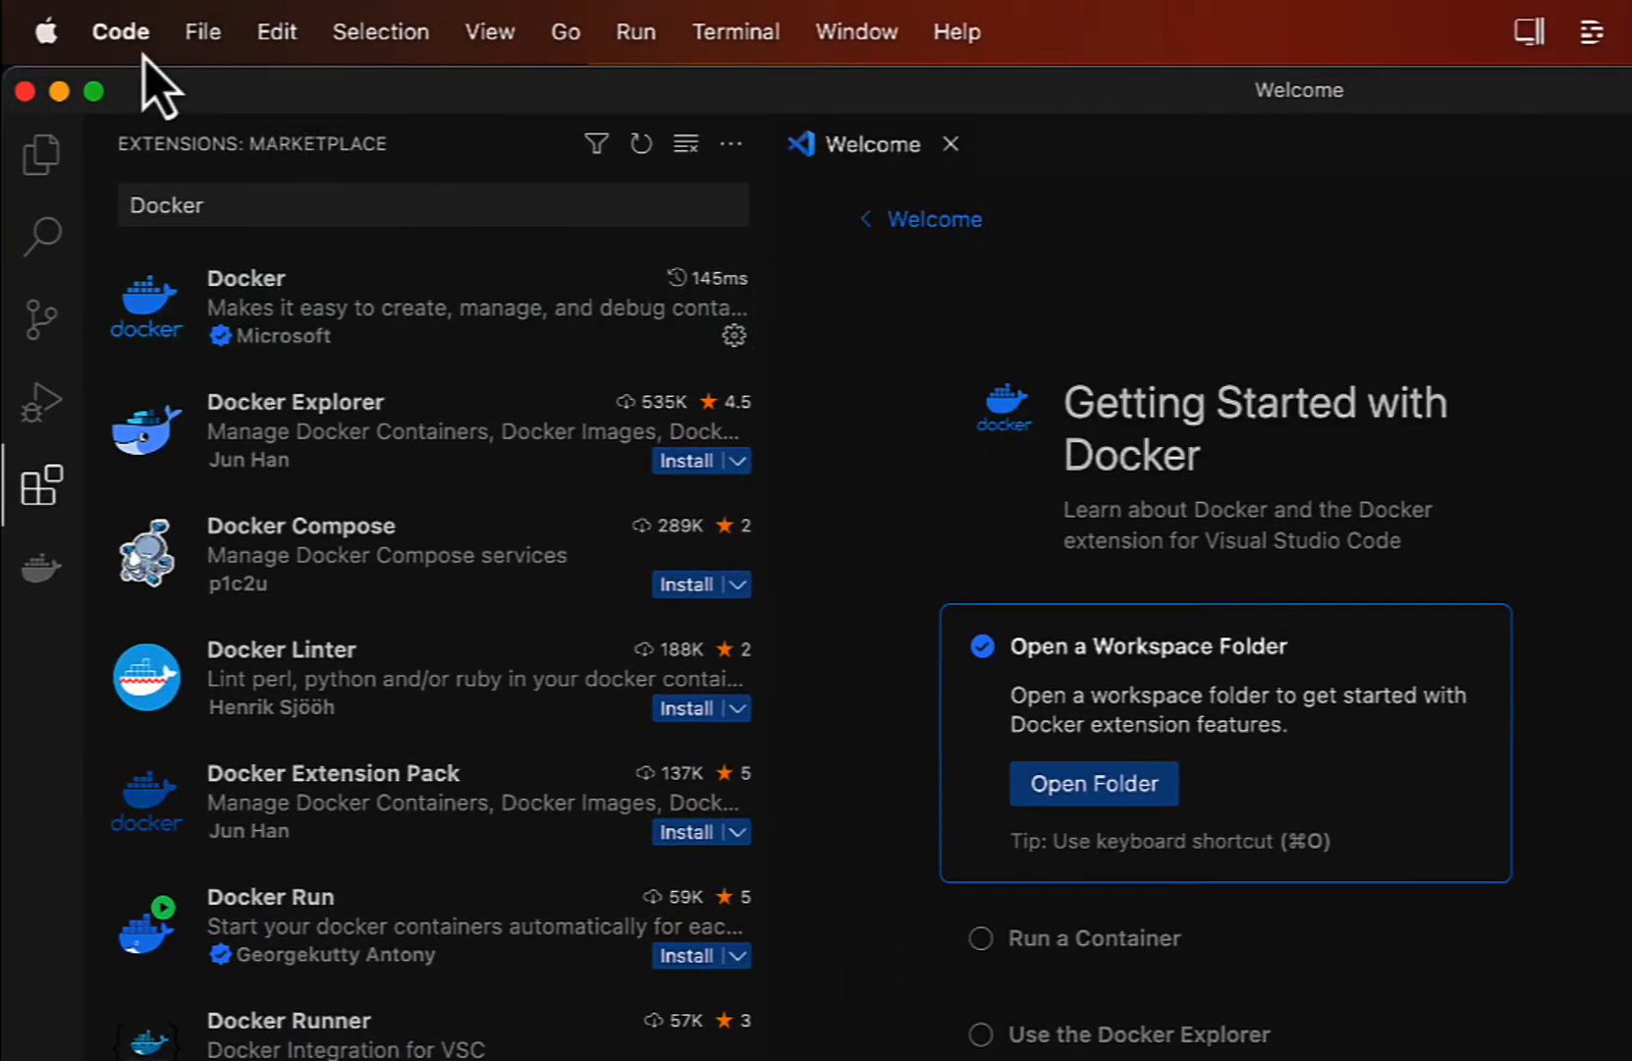
- Open Code > Settings, browse the Text Editor and Workbench groups, then return to the Explorer view
left_click(118, 32)
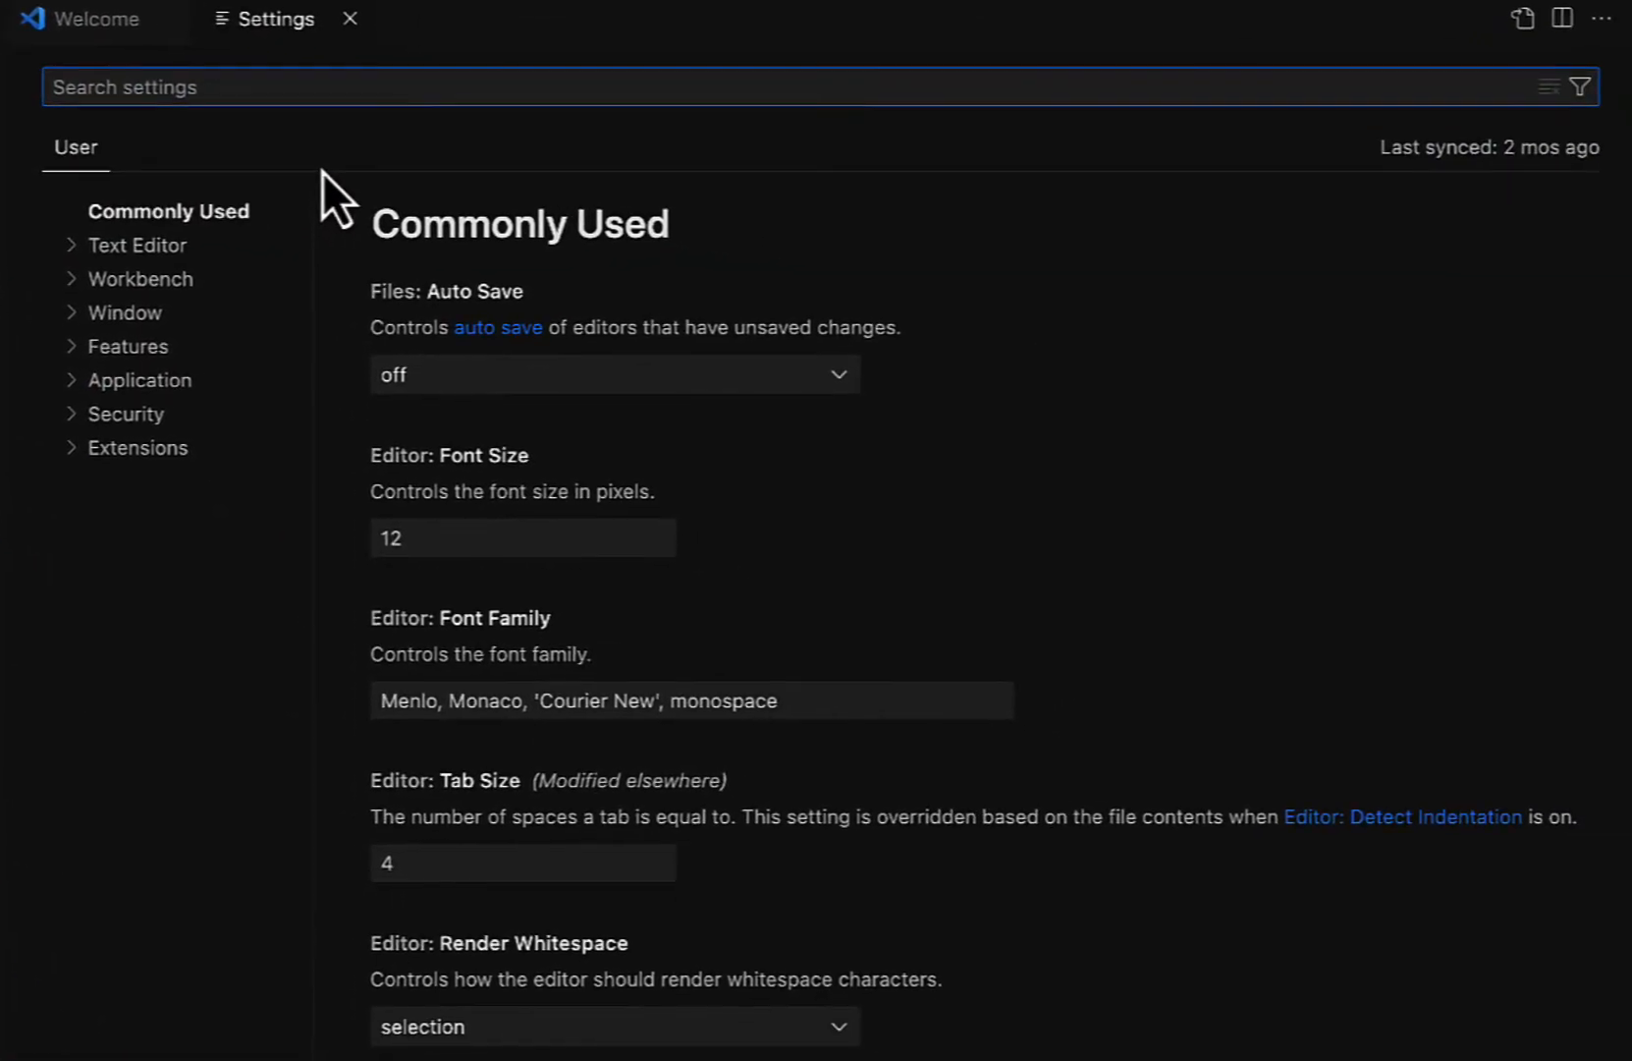
left_click(141, 245)
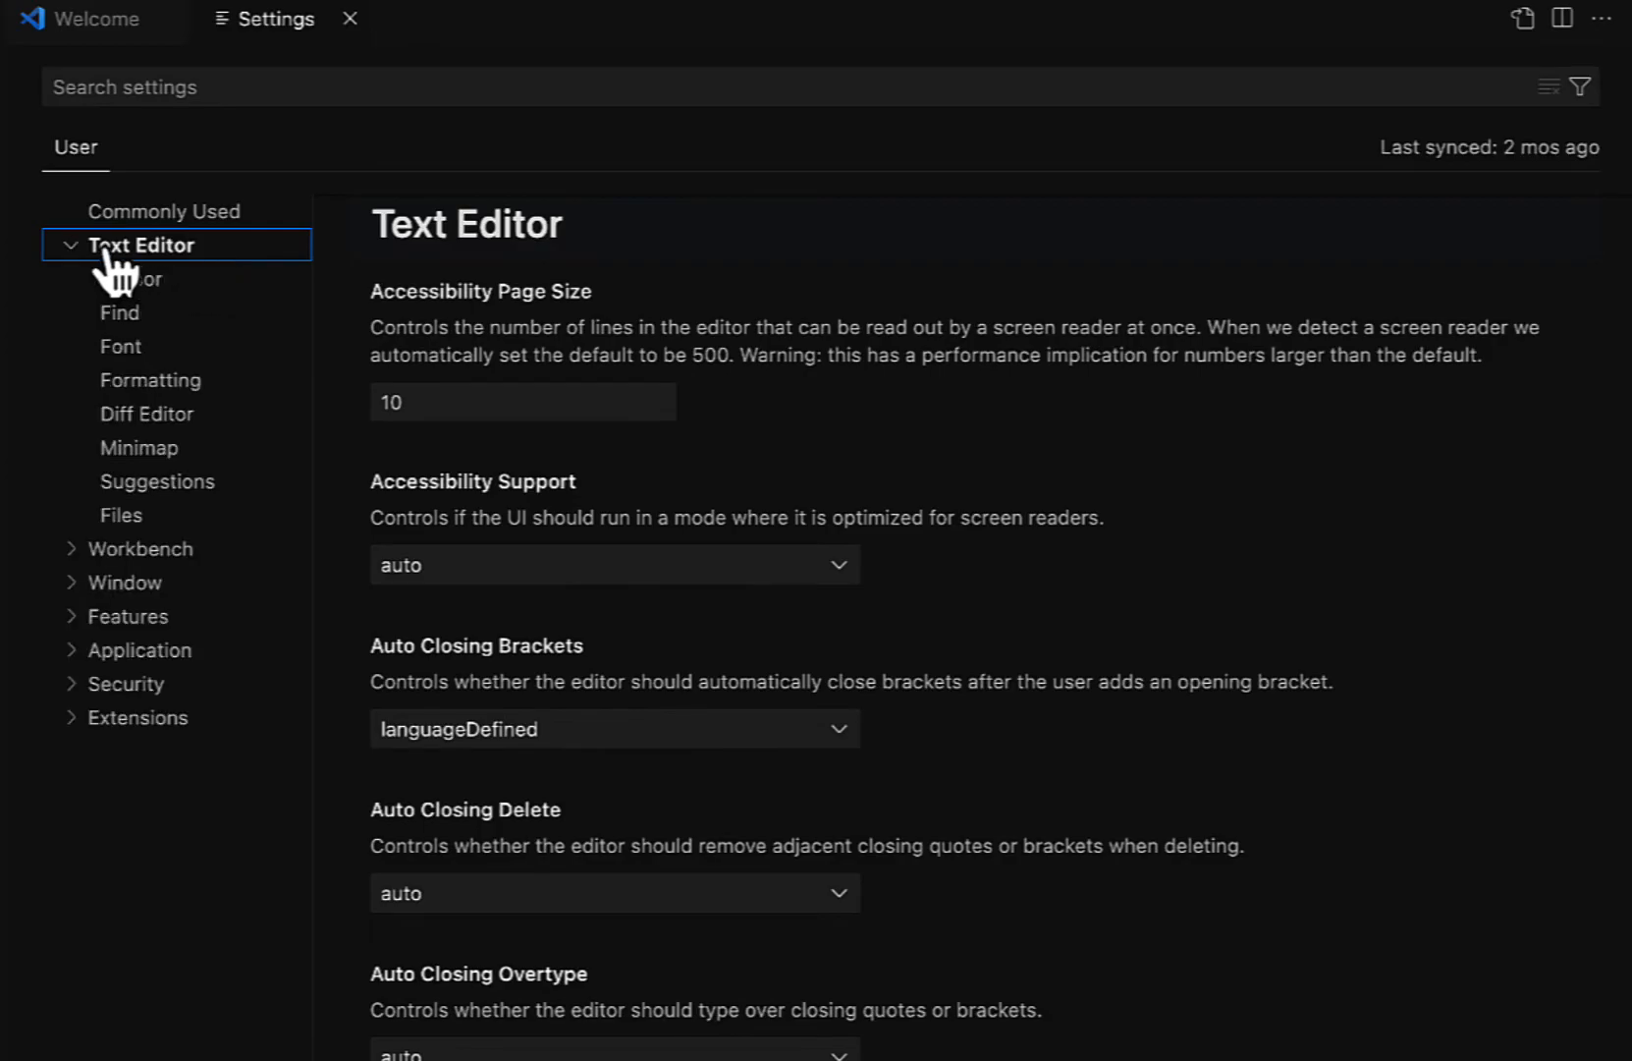
left_click(142, 548)
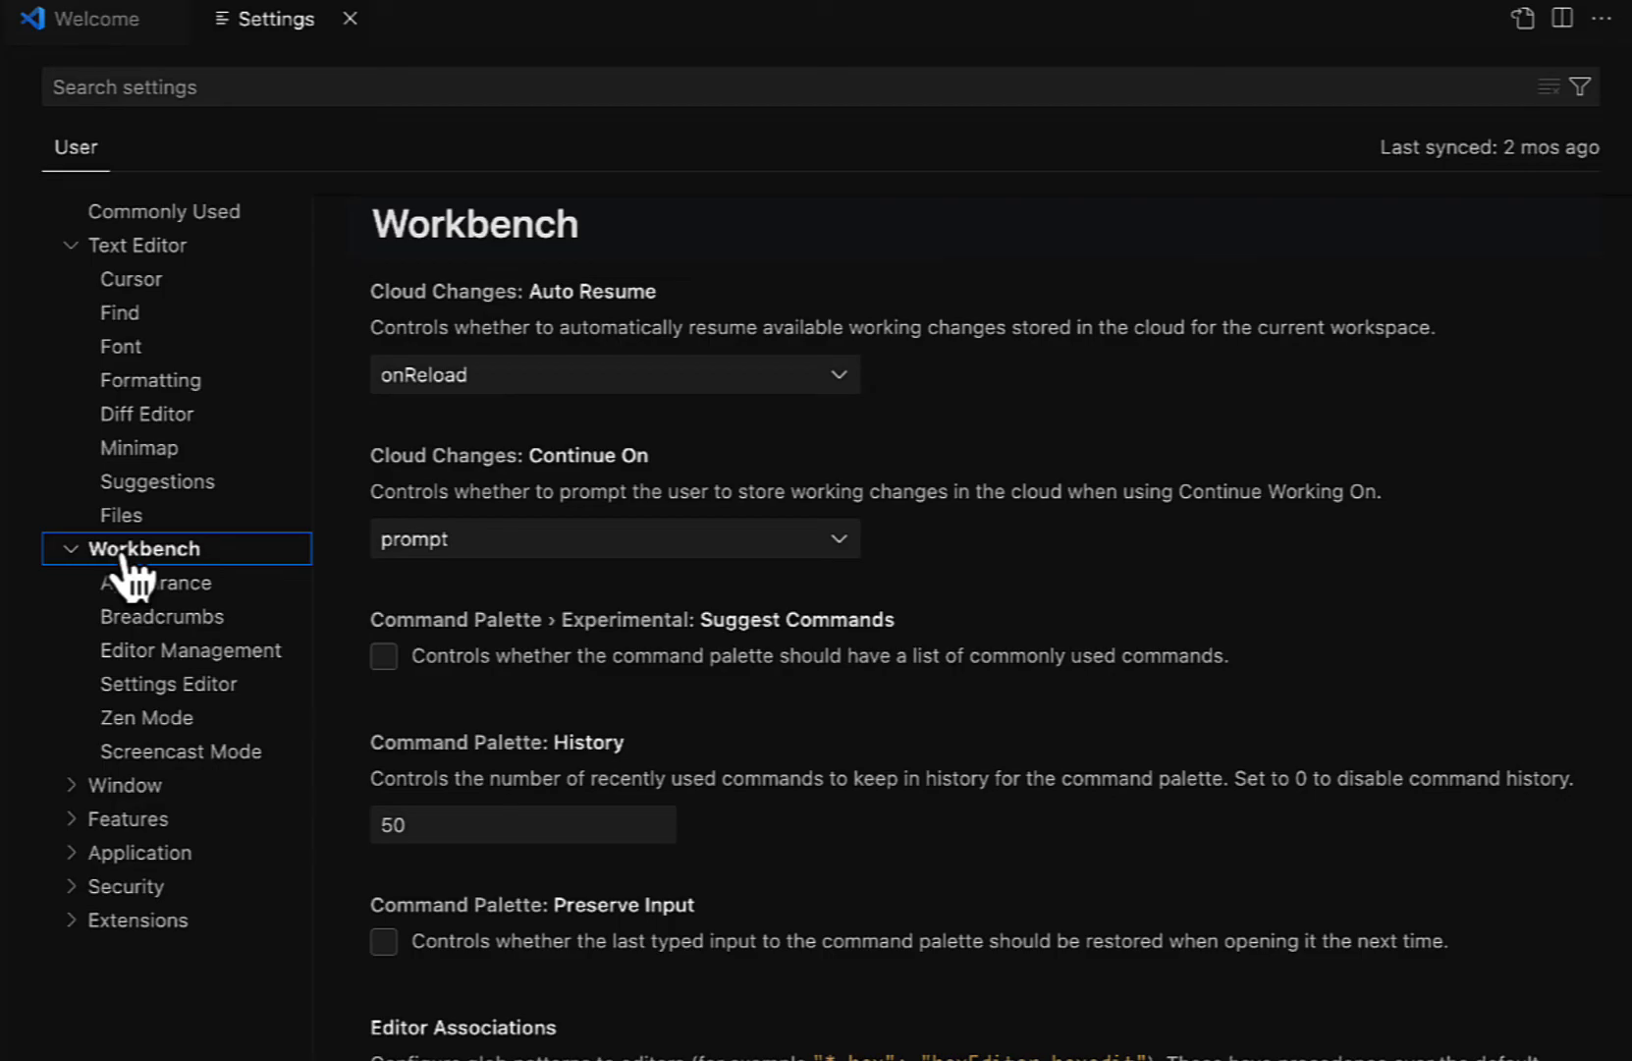
left_click(26, 97)
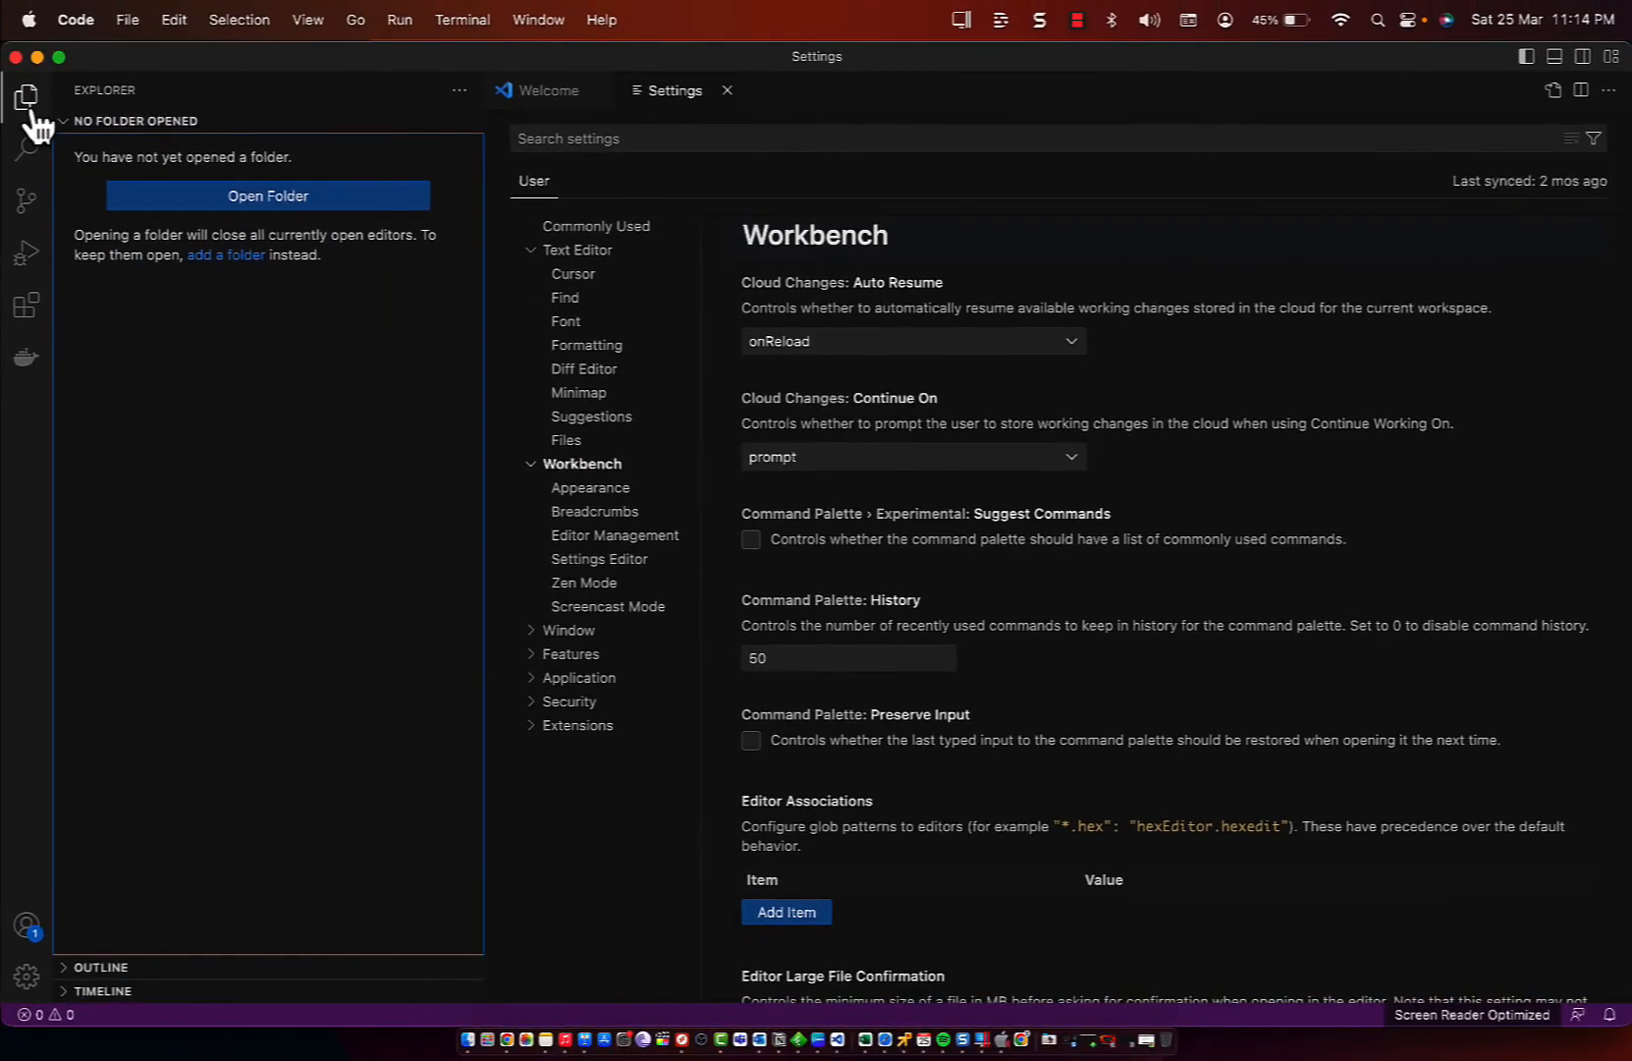